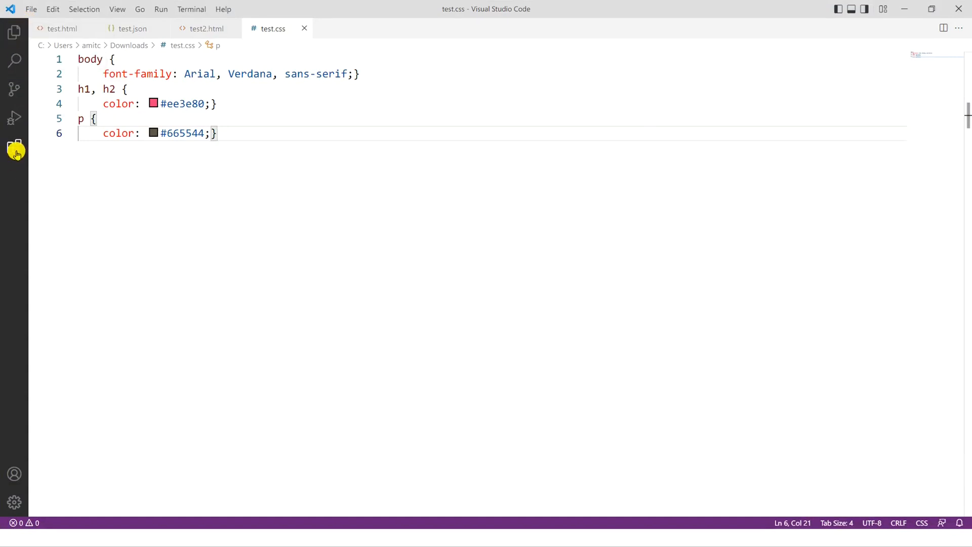
{"action": "mouse_move", "coordinate": [15, 152]}
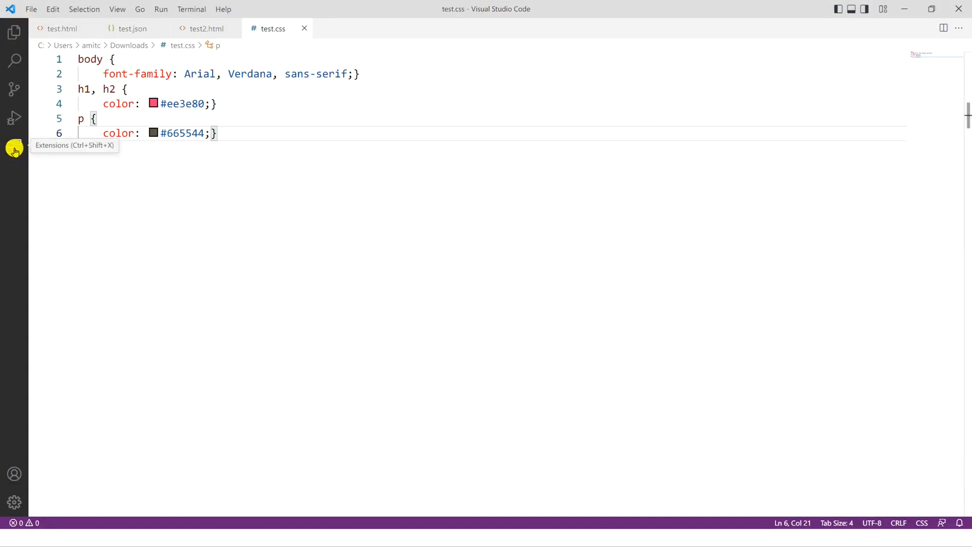
Search the Extensions marketplace for 'prettier' and view the Prettier - Code formatter page.
{"action": "left_click", "coordinate": [14, 147]}
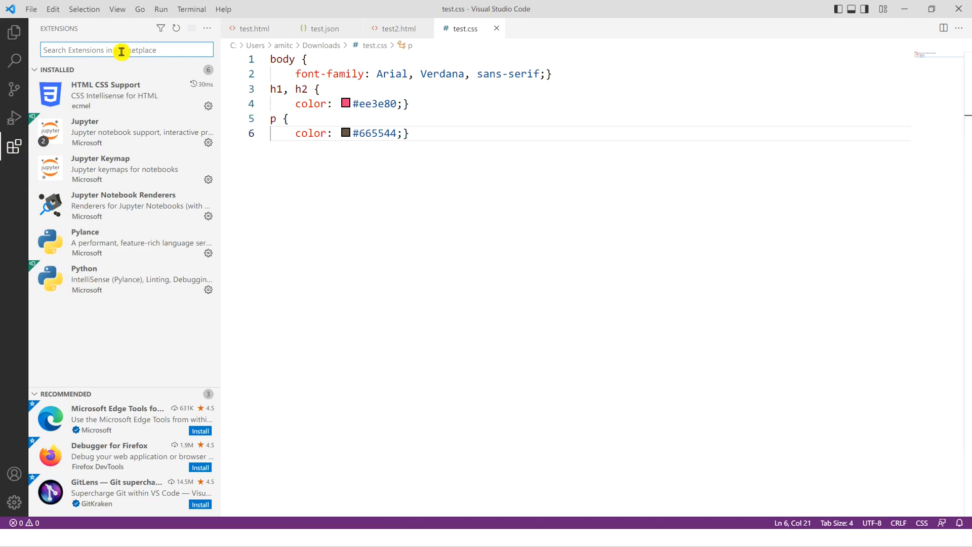
{"action": "type", "text": "pretti"}
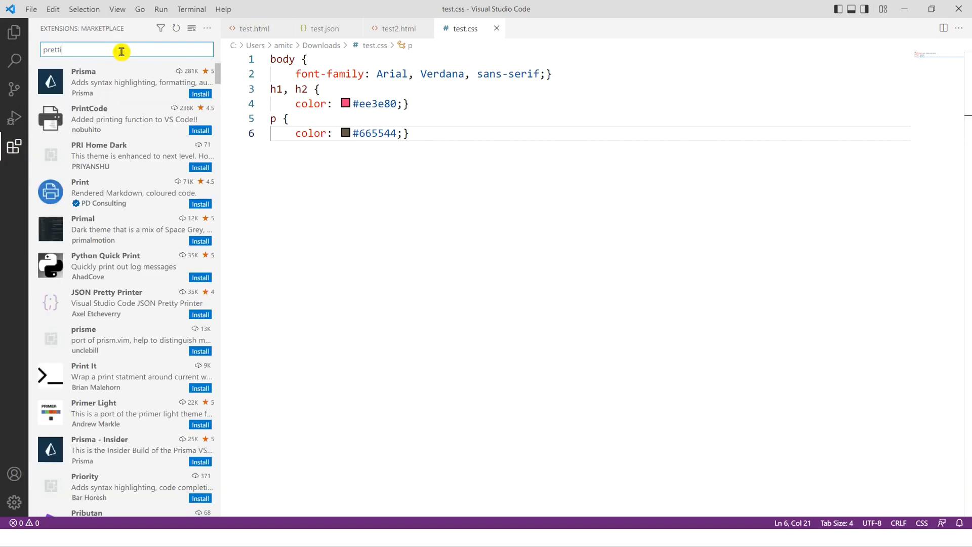
{"action": "type", "text": "er"}
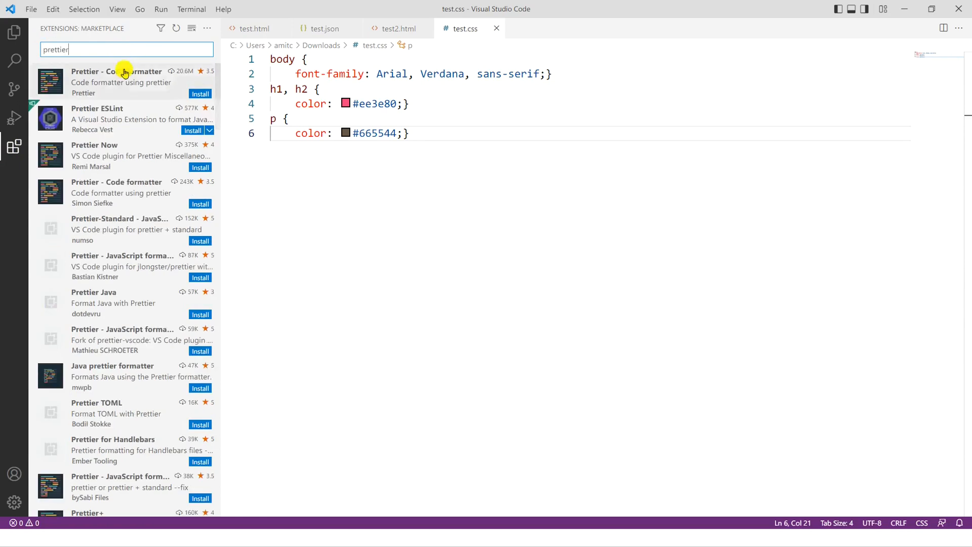
{"action": "mouse_move", "coordinate": [123, 75]}
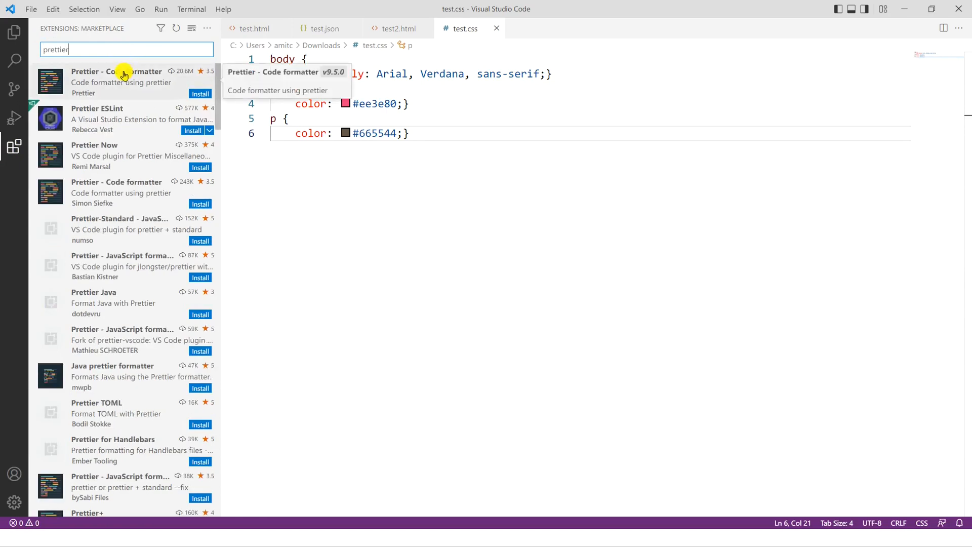
{"action": "left_click", "coordinate": [116, 81]}
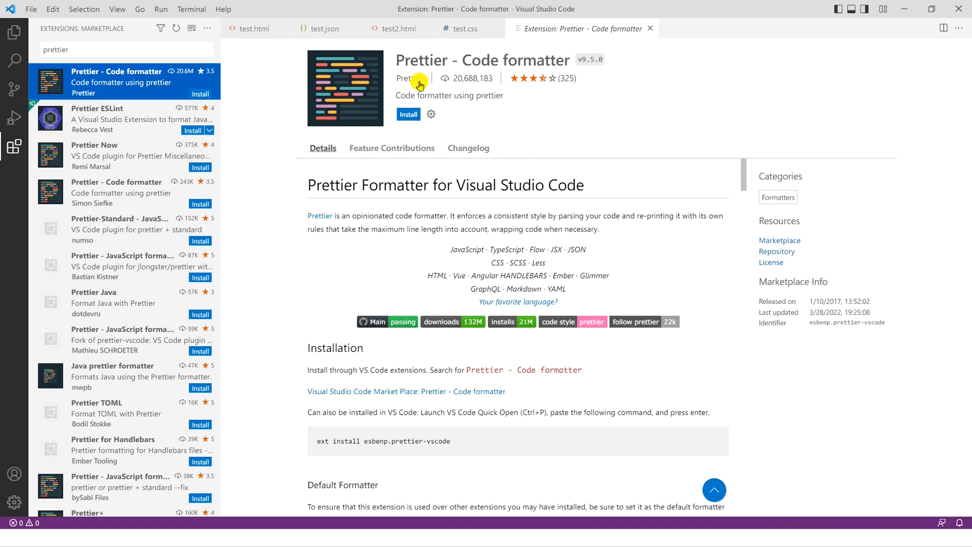
{"action": "mouse_move", "coordinate": [589, 152]}
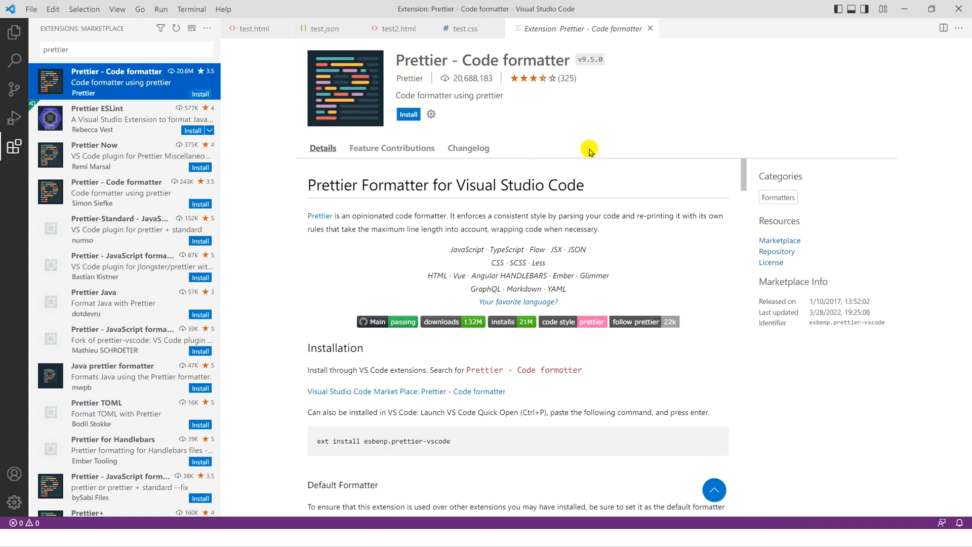
{"action": "mouse_move", "coordinate": [491, 128]}
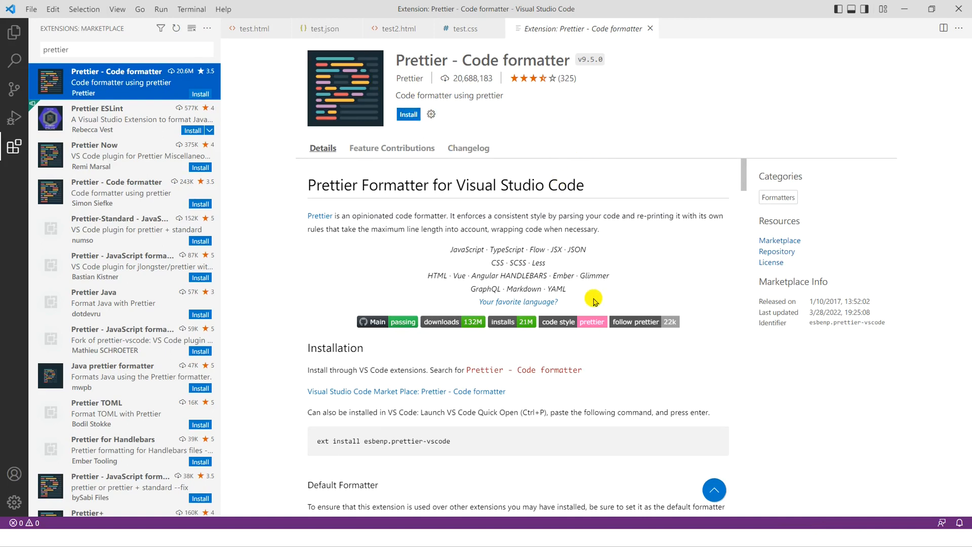
{"action": "scroll", "scroll_direction": "down", "scroll_amount": 3}
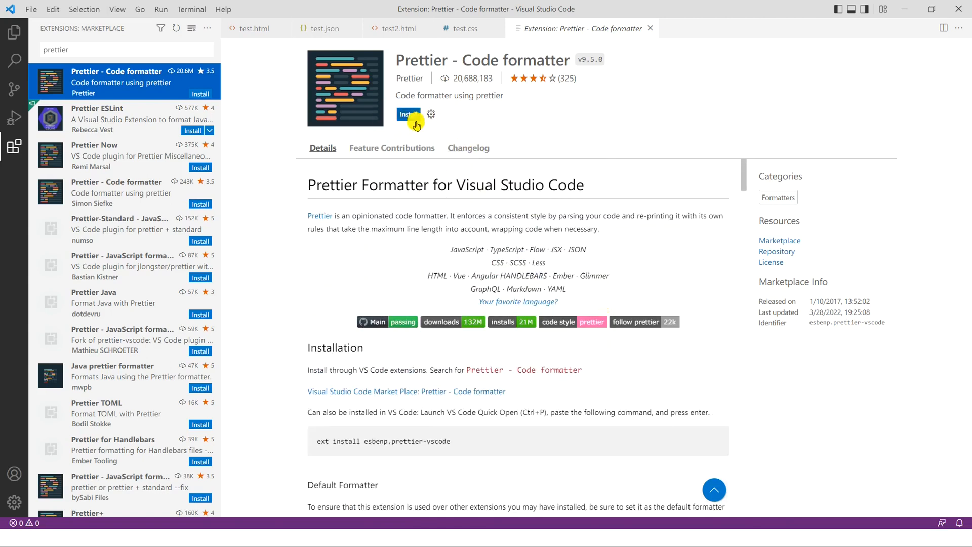
Install the Prettier - Code formatter extension.
{"action": "left_click", "coordinate": [408, 113]}
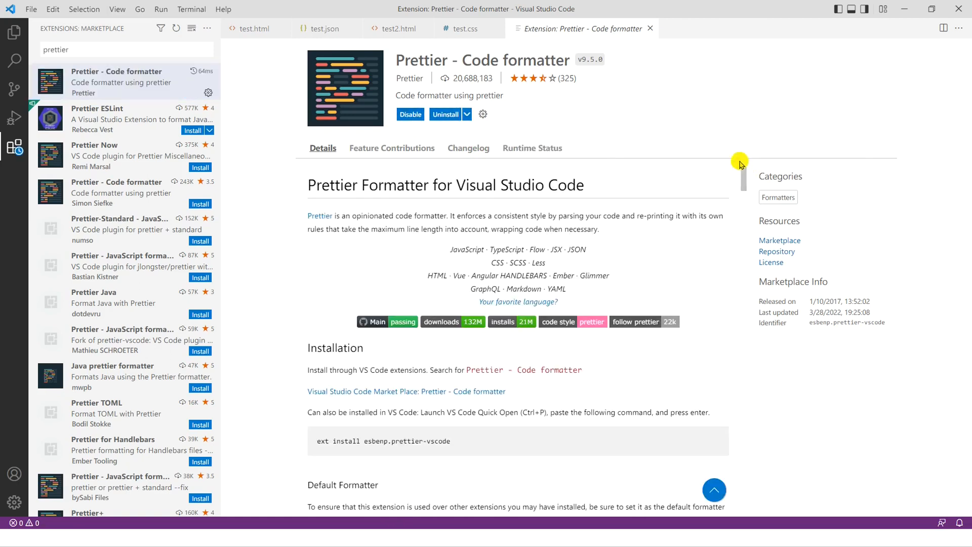
{"action": "mouse_move", "coordinate": [513, 133]}
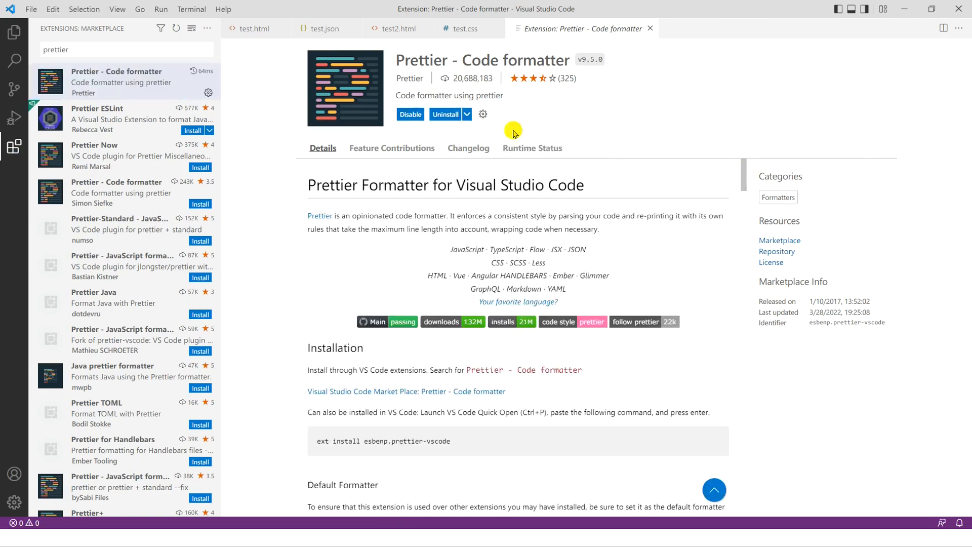
{"action": "mouse_move", "coordinate": [387, 122]}
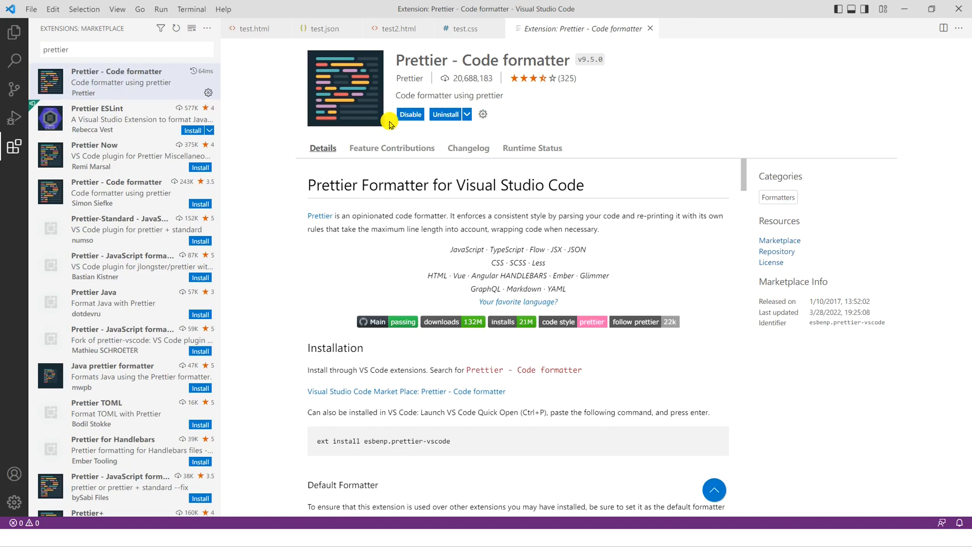
{"action": "mouse_move", "coordinate": [676, 171]}
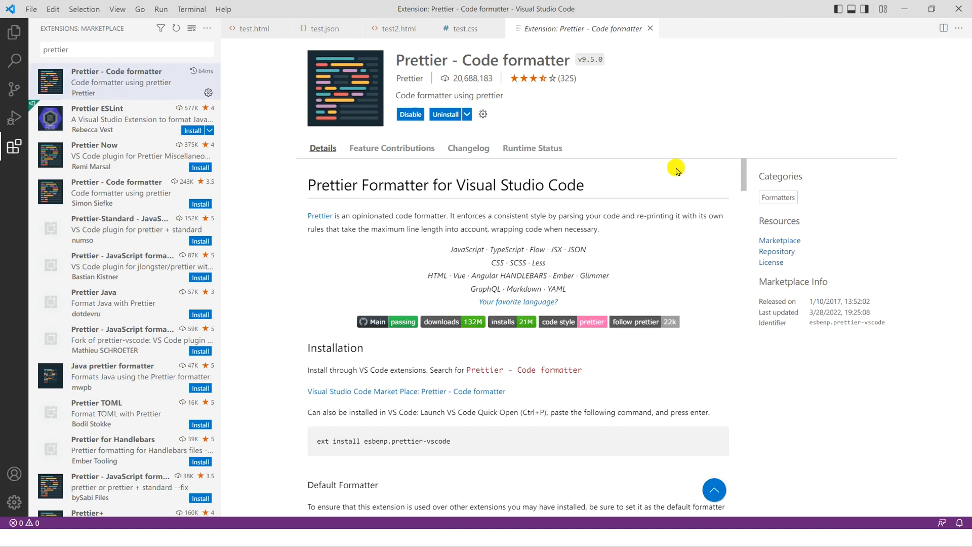
{"action": "mouse_move", "coordinate": [410, 114]}
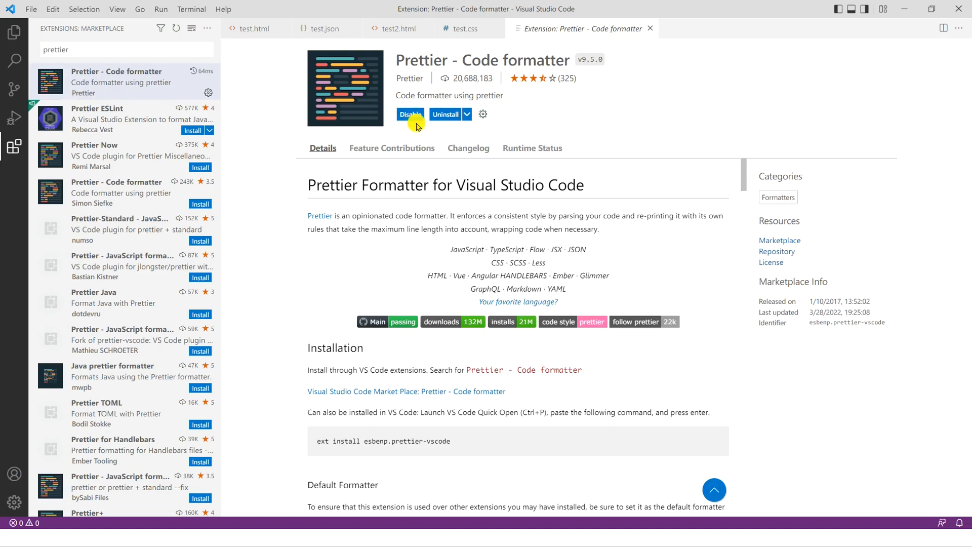
{"action": "mouse_move", "coordinate": [607, 122]}
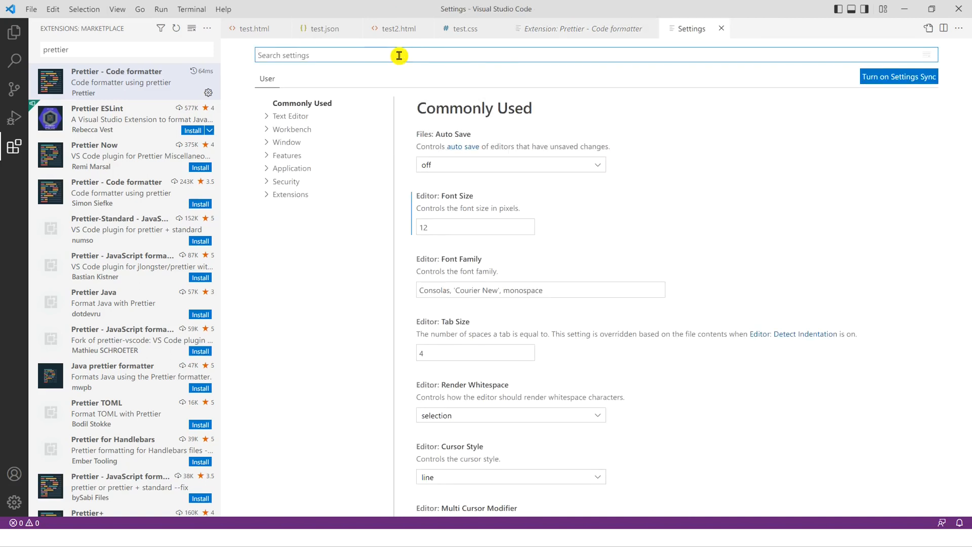
Search settings for 'prettier' to list the 28 Prettier extension options.
{"action": "type", "text": "prettier"}
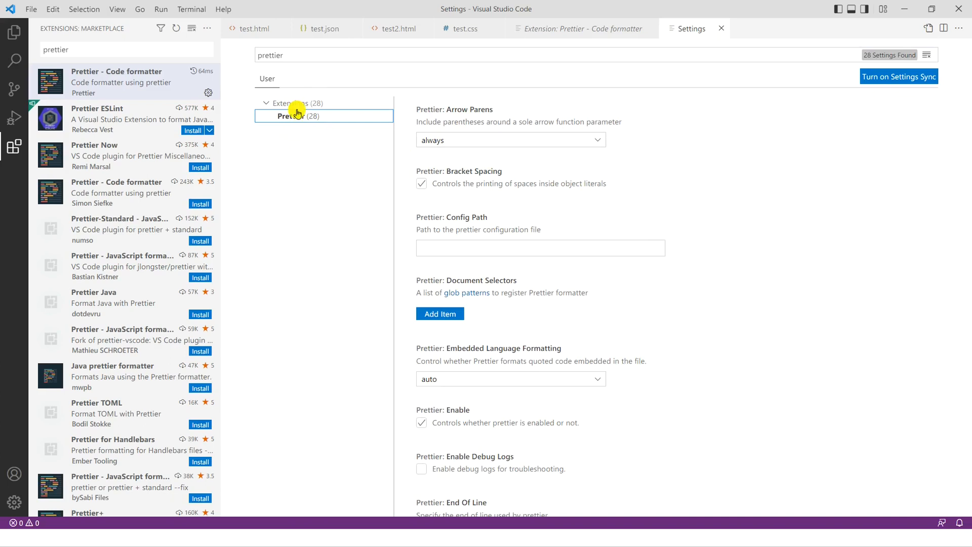
{"action": "mouse_move", "coordinate": [539, 11]}
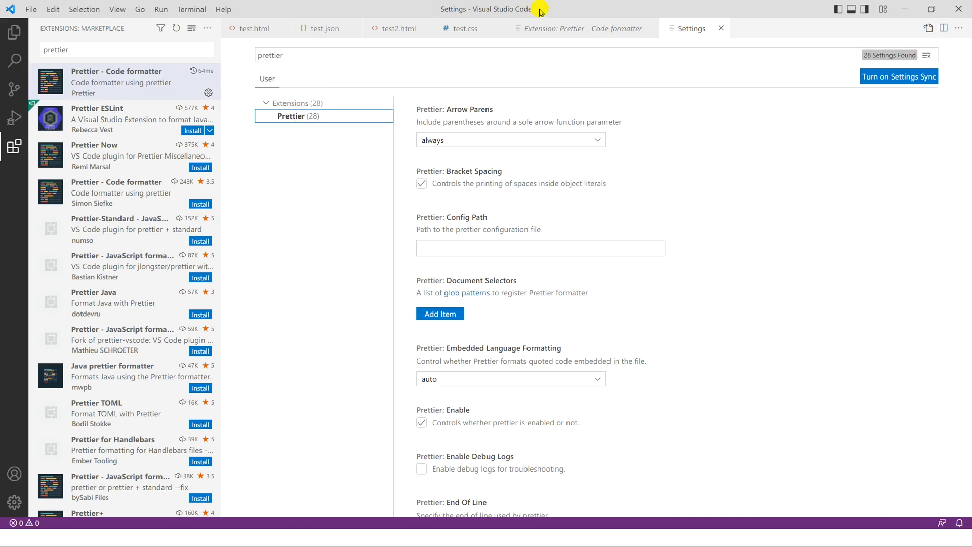
{"action": "mouse_move", "coordinate": [852, 81]}
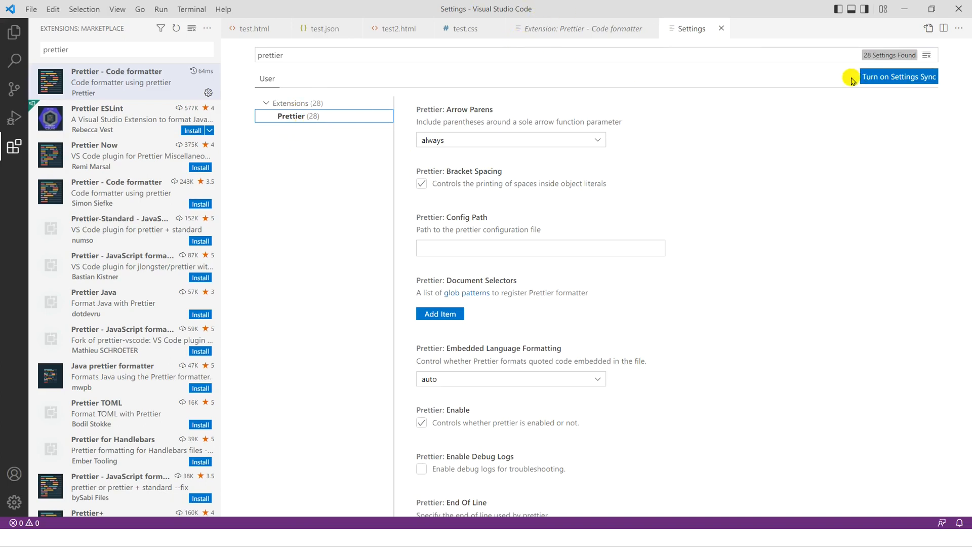
{"action": "left_click", "coordinate": [582, 28]}
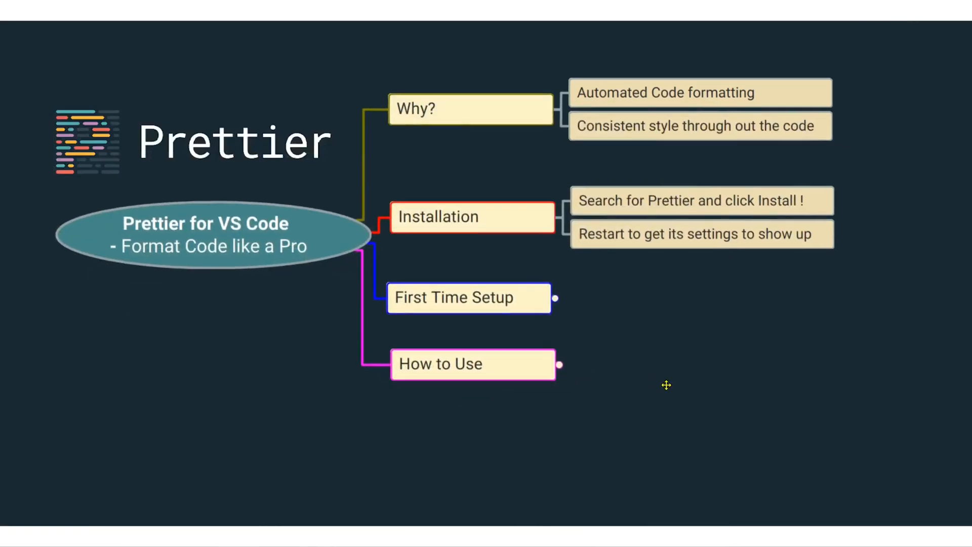
Present the mind map's Installation branch and return to the Prettier extension page.
{"action": "left_click", "coordinate": [554, 298]}
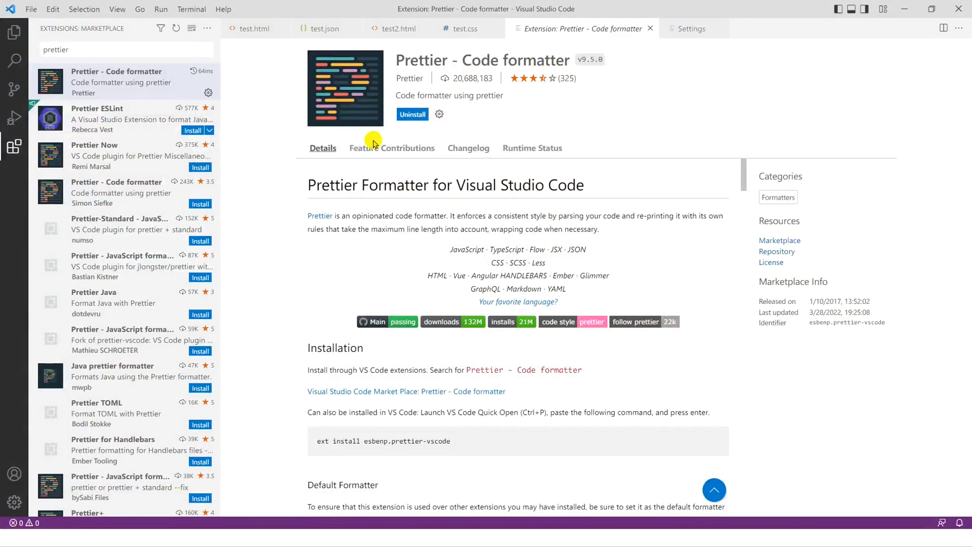
{"action": "mouse_move", "coordinate": [17, 147]}
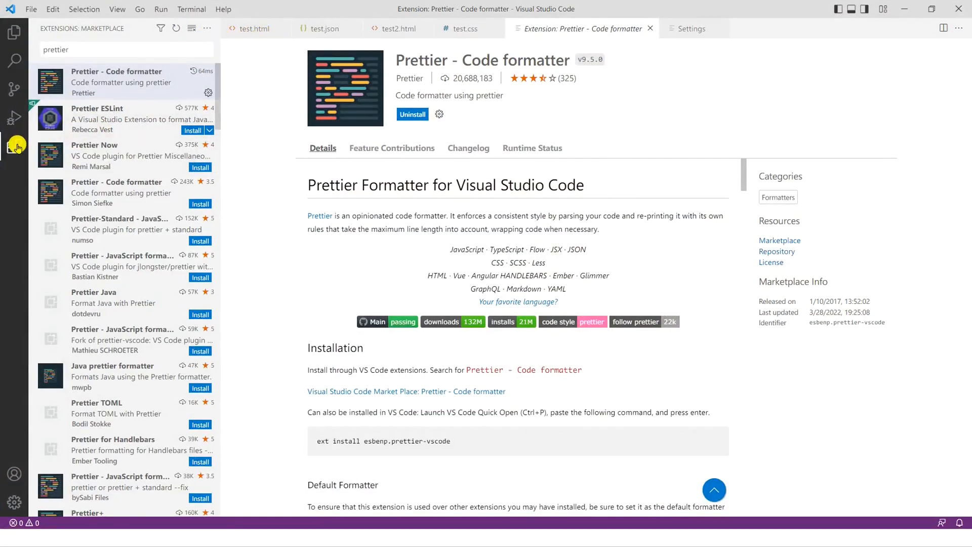
Hide the extensions sidebar and close the Prettier details and Settings tabs.
{"action": "left_click", "coordinate": [14, 147]}
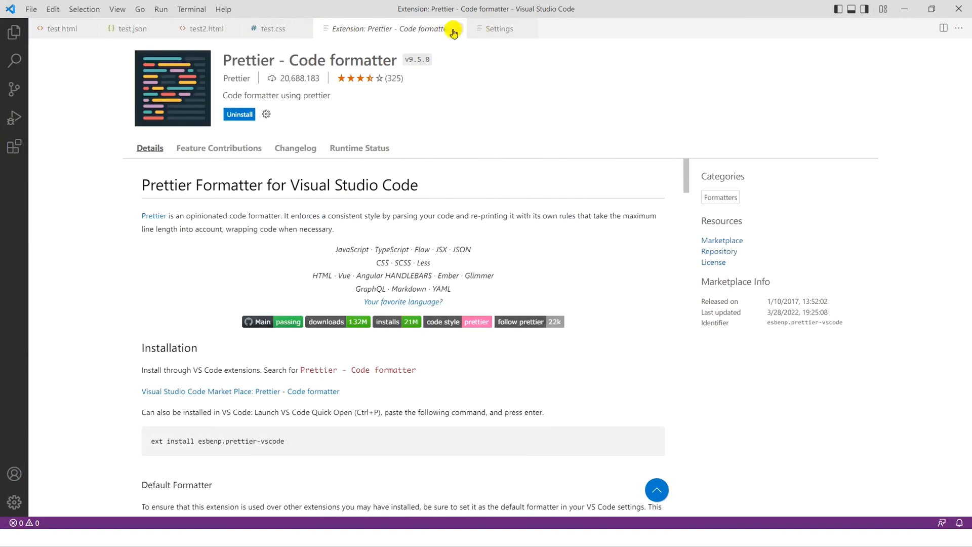
{"action": "left_click", "coordinate": [498, 28]}
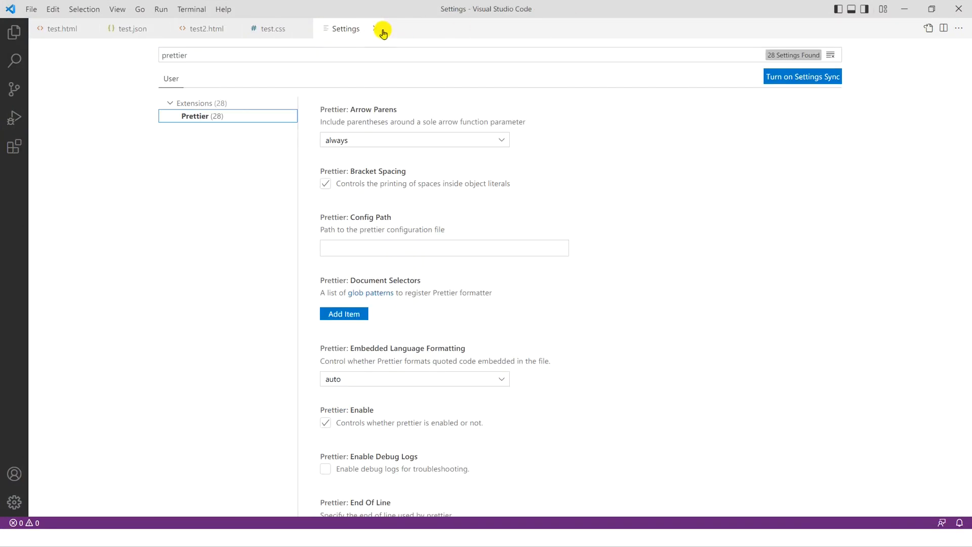
{"action": "left_click", "coordinate": [60, 28]}
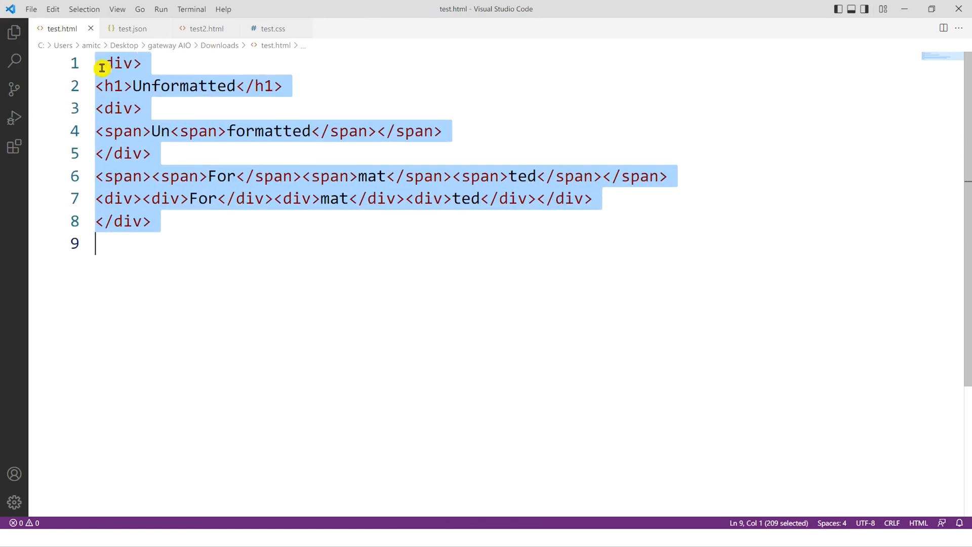
{"action": "mouse_move", "coordinate": [92, 54]}
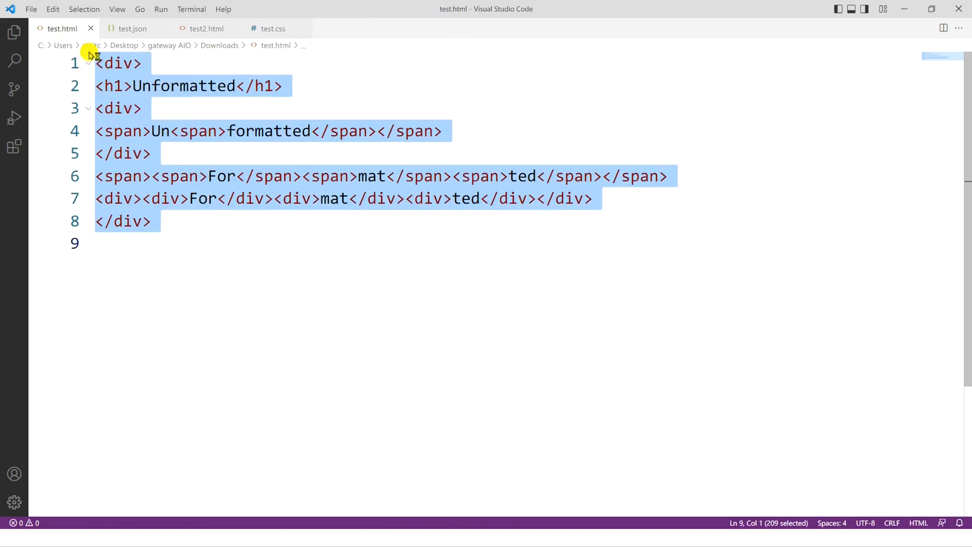
{"action": "mouse_move", "coordinate": [257, 329]}
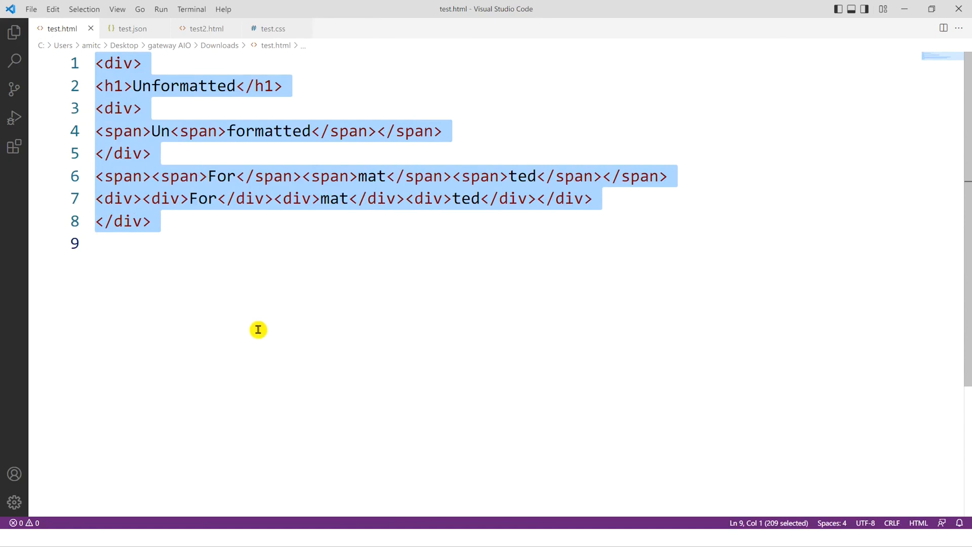
{"action": "mouse_move", "coordinate": [91, 108]}
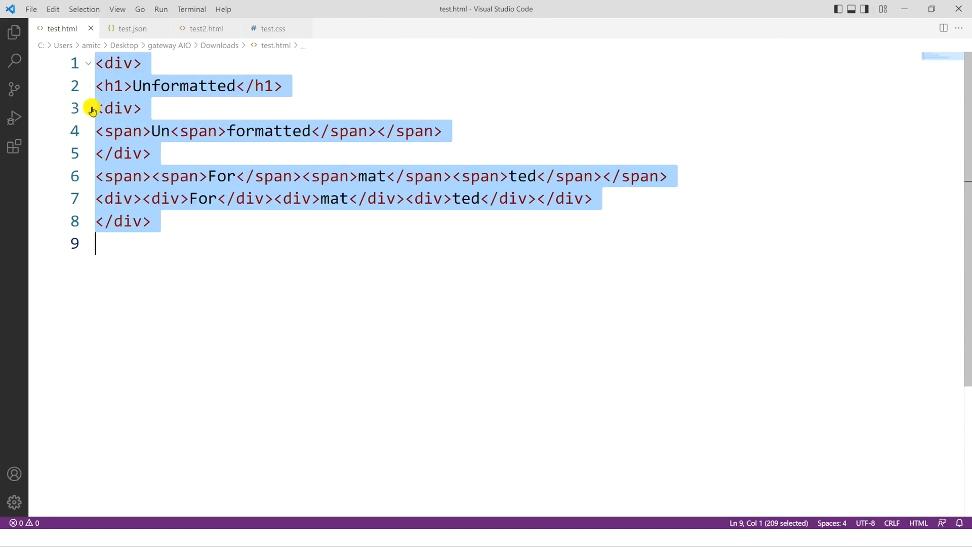
{"action": "mouse_move", "coordinate": [201, 261]}
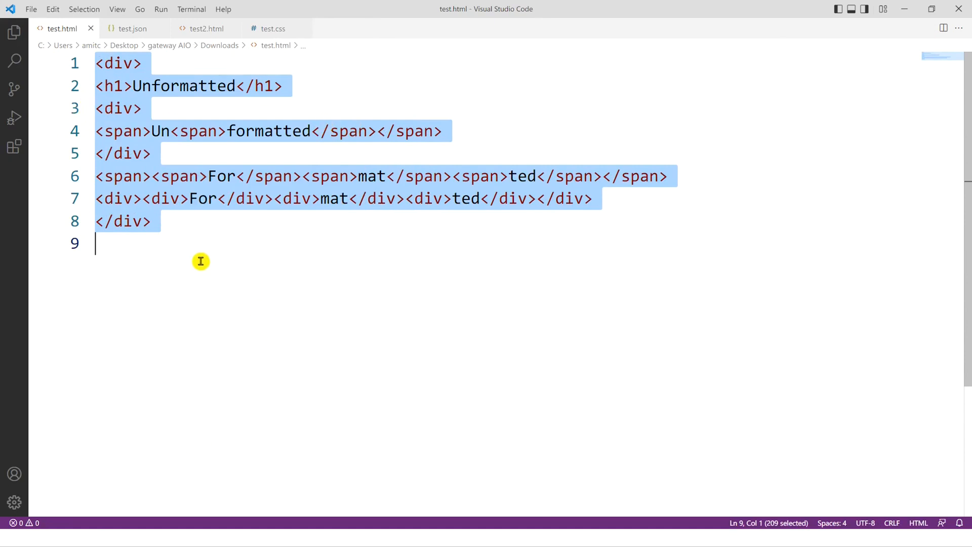
{"action": "mouse_move", "coordinate": [215, 253]}
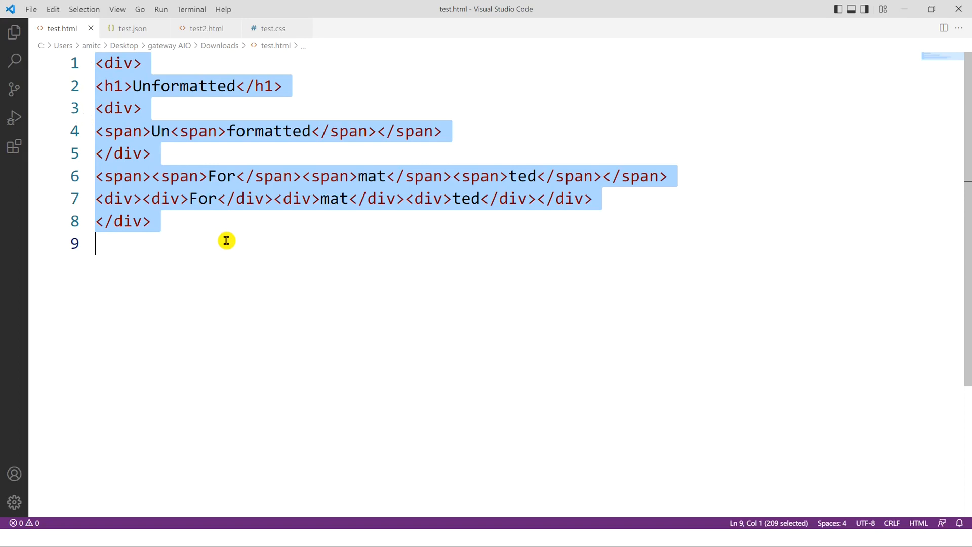
Choose Format Document With... from the editor context menu for test.html.
{"action": "right_click", "coordinate": [130, 186]}
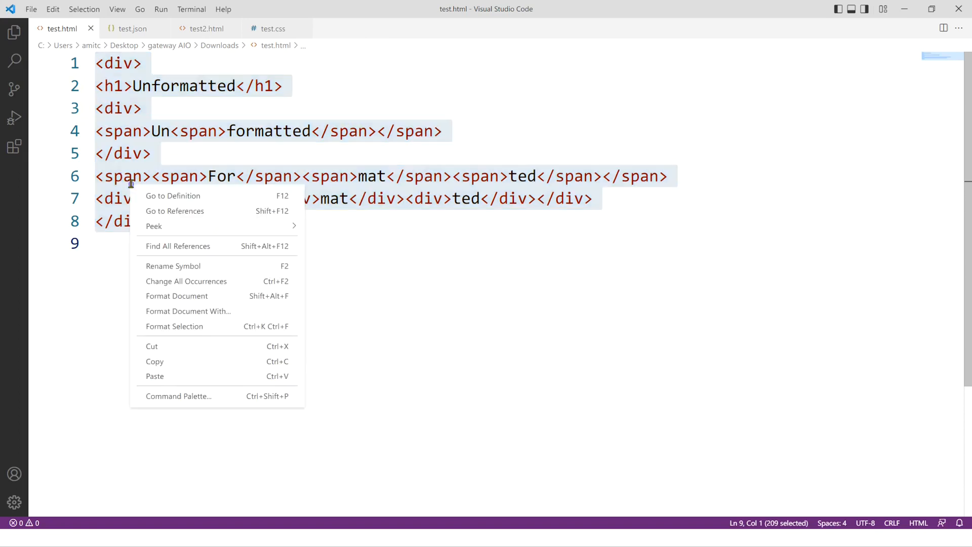
{"action": "mouse_move", "coordinate": [199, 296]}
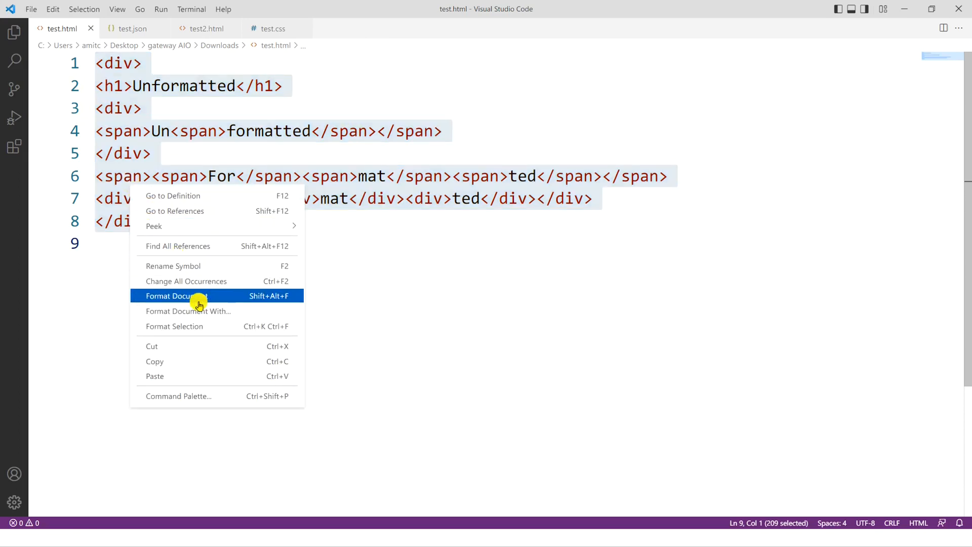
{"action": "mouse_move", "coordinate": [190, 326]}
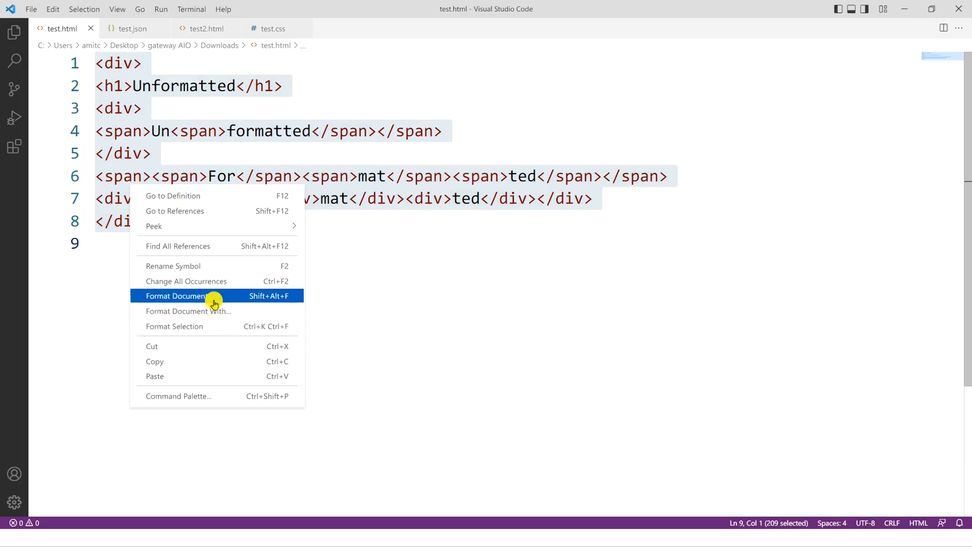
{"action": "mouse_move", "coordinate": [213, 325]}
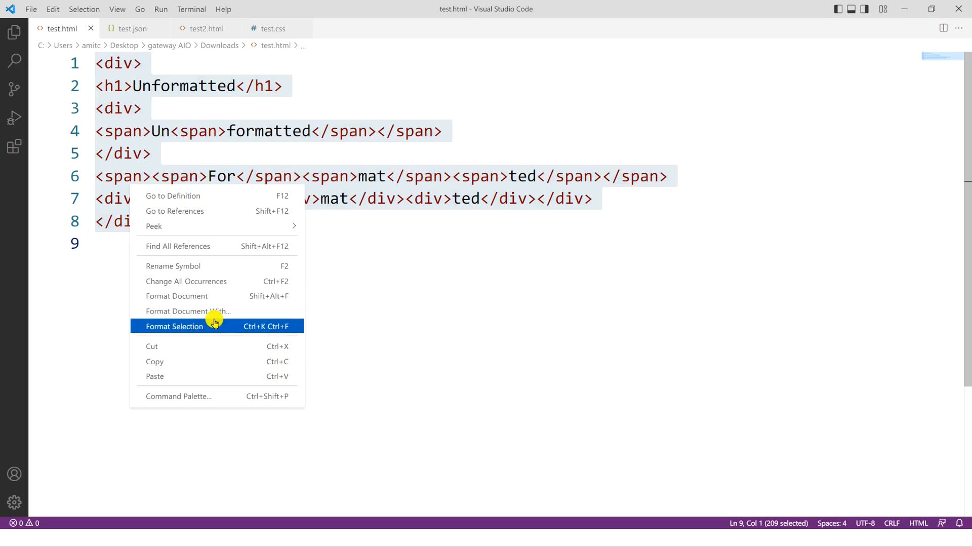
{"action": "mouse_move", "coordinate": [224, 311]}
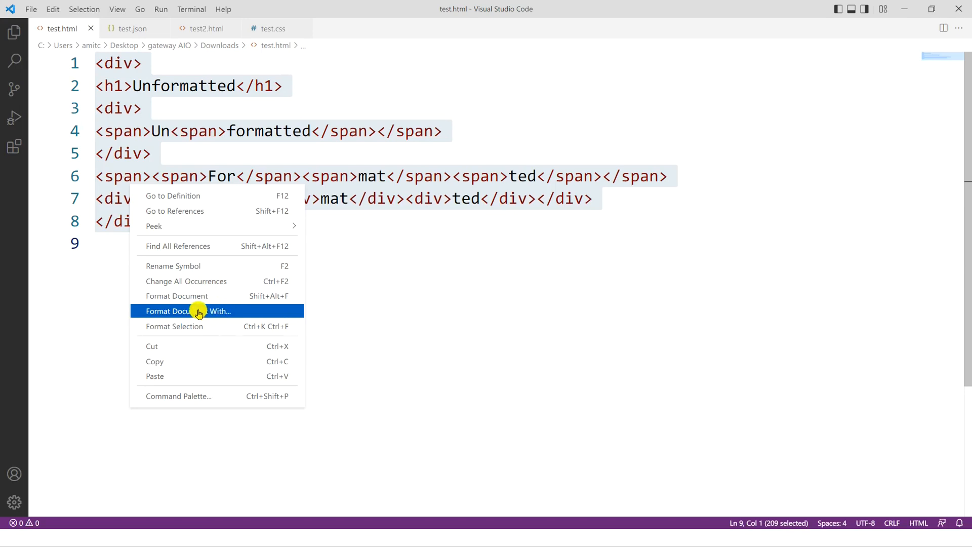
{"action": "mouse_move", "coordinate": [189, 310]}
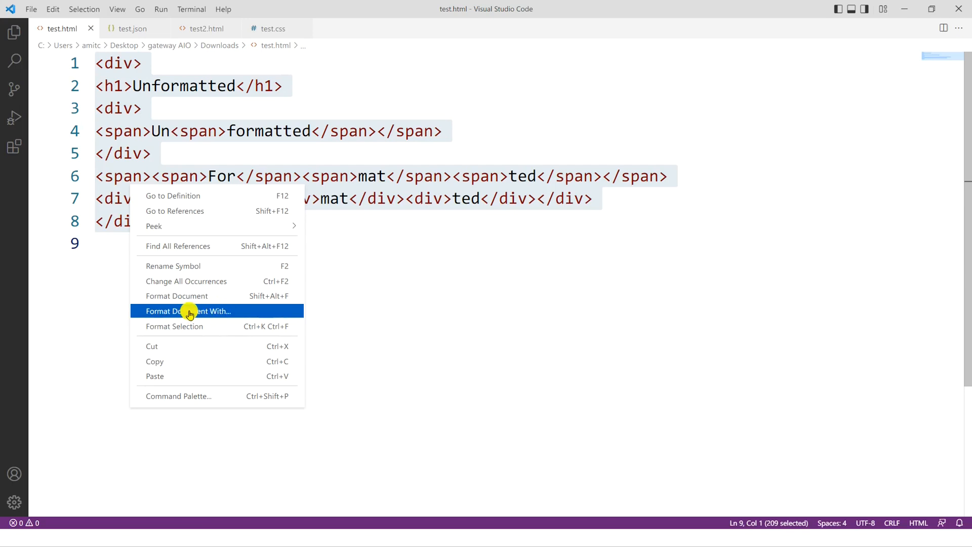
{"action": "left_click", "coordinate": [188, 310]}
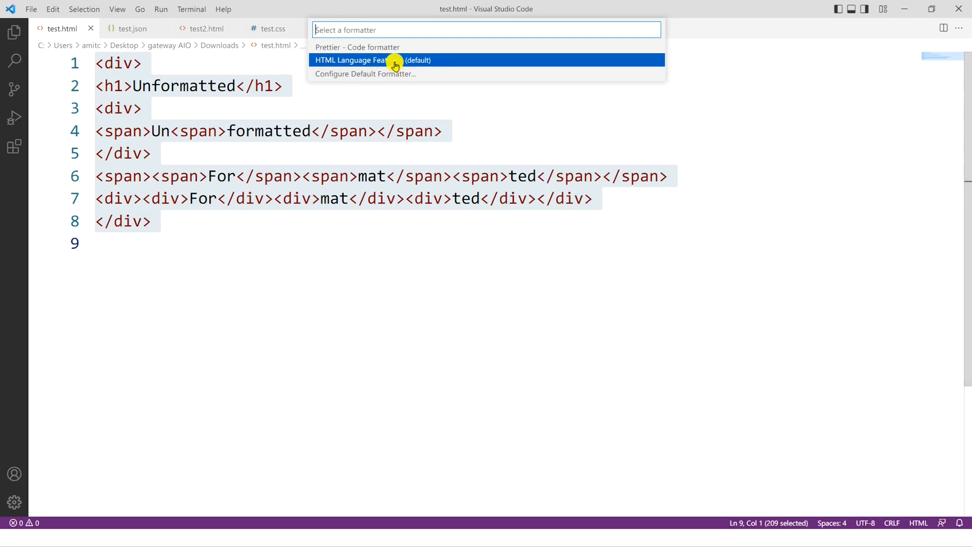
{"action": "mouse_move", "coordinate": [362, 50]}
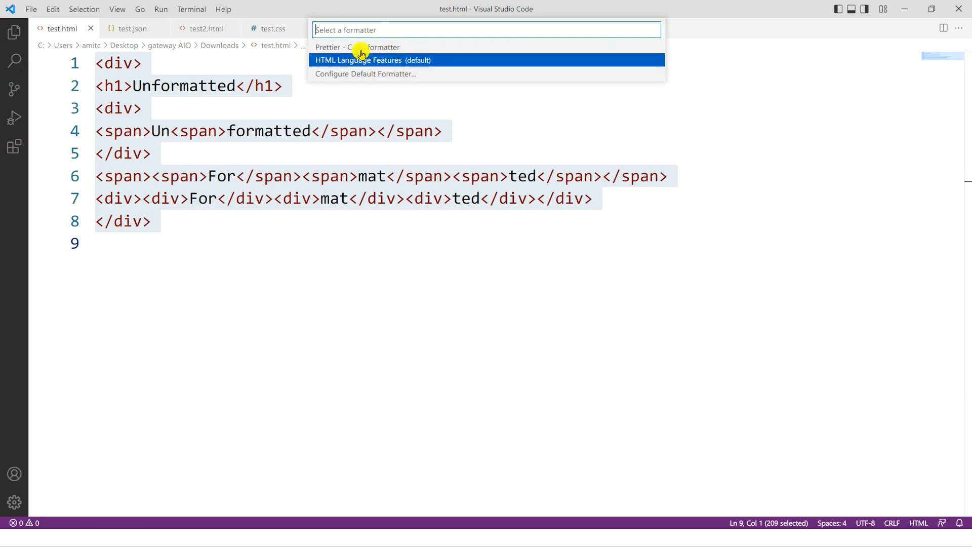
{"action": "mouse_move", "coordinate": [341, 56]}
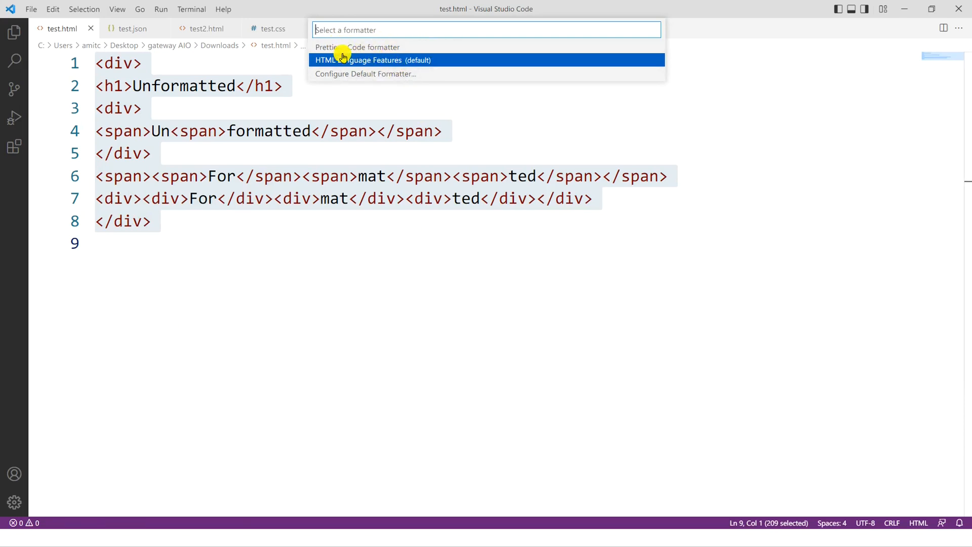
{"action": "mouse_move", "coordinate": [408, 66]}
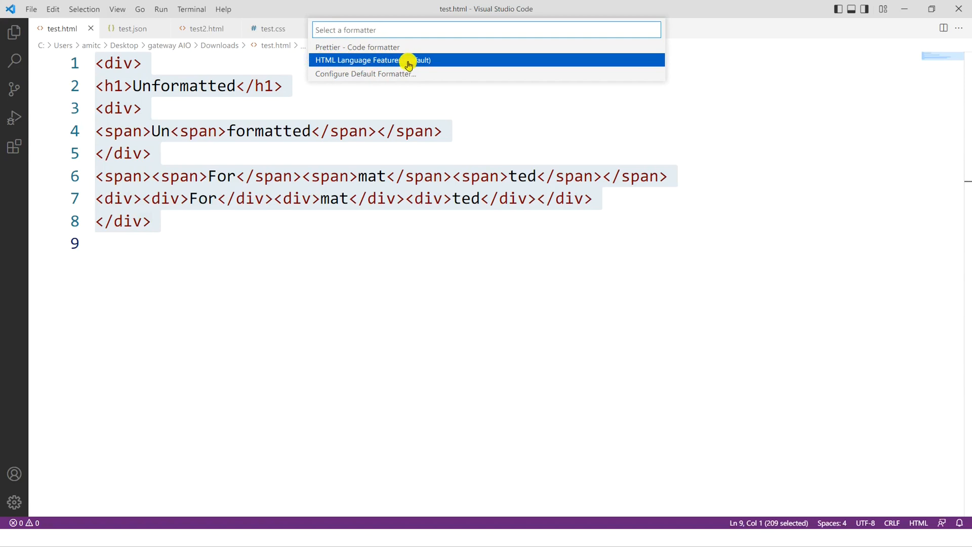
{"action": "mouse_move", "coordinate": [394, 56]}
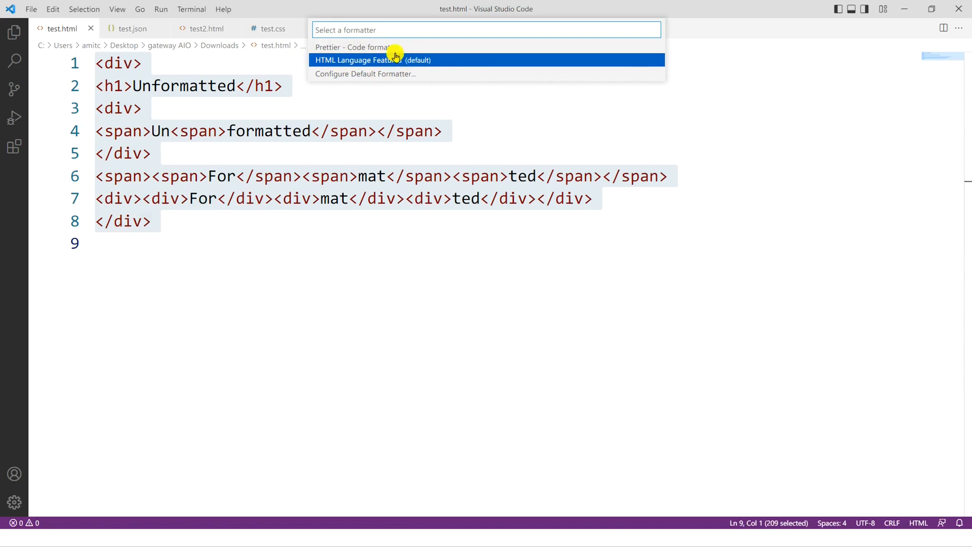
Format test.html with Prettier - Code formatter, then undo to restore the markup.
{"action": "left_click", "coordinate": [354, 47]}
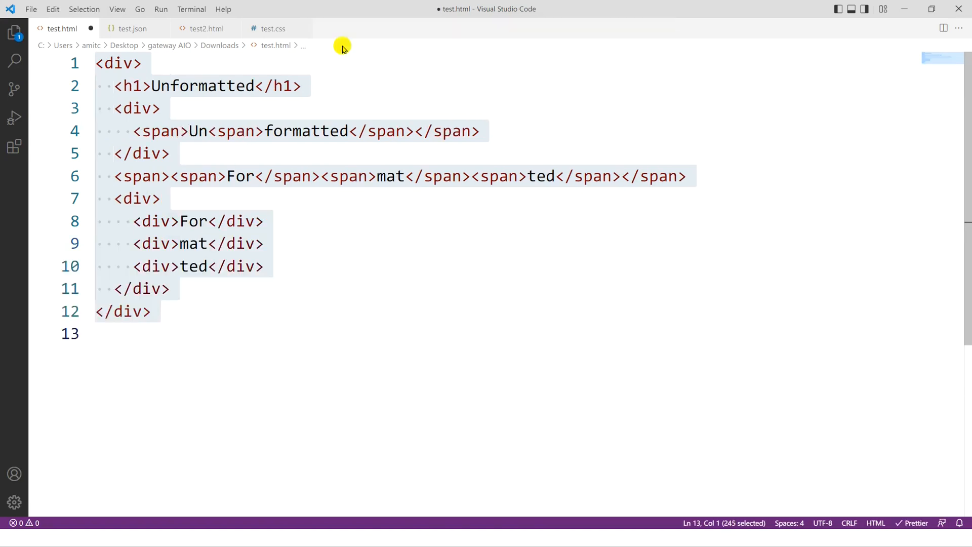
{"action": "mouse_move", "coordinate": [91, 86]}
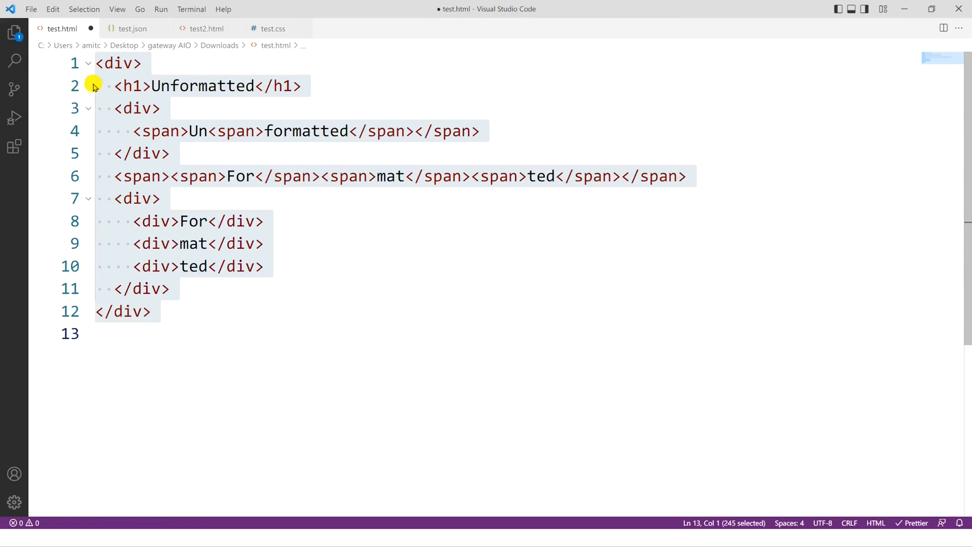
{"action": "mouse_move", "coordinate": [403, 280]}
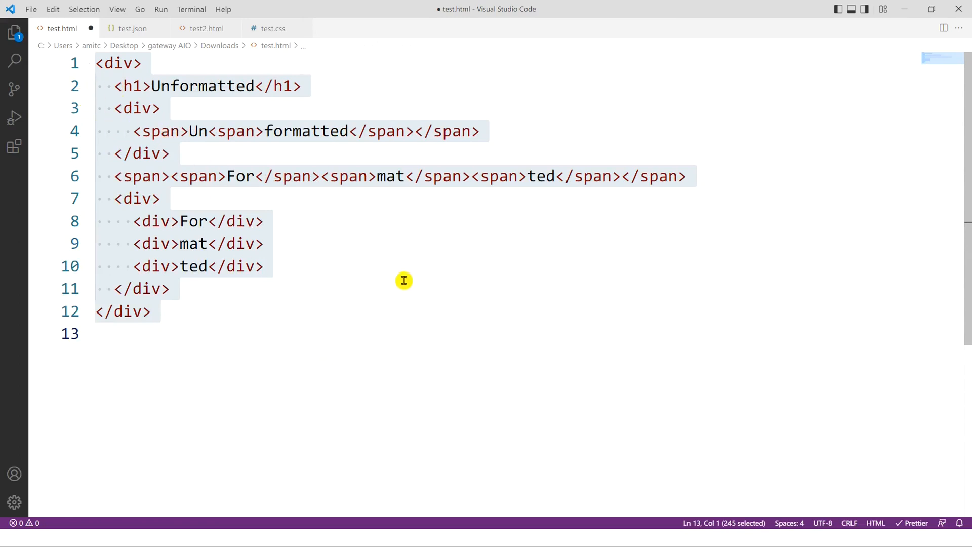
{"action": "left_click", "coordinate": [359, 287]}
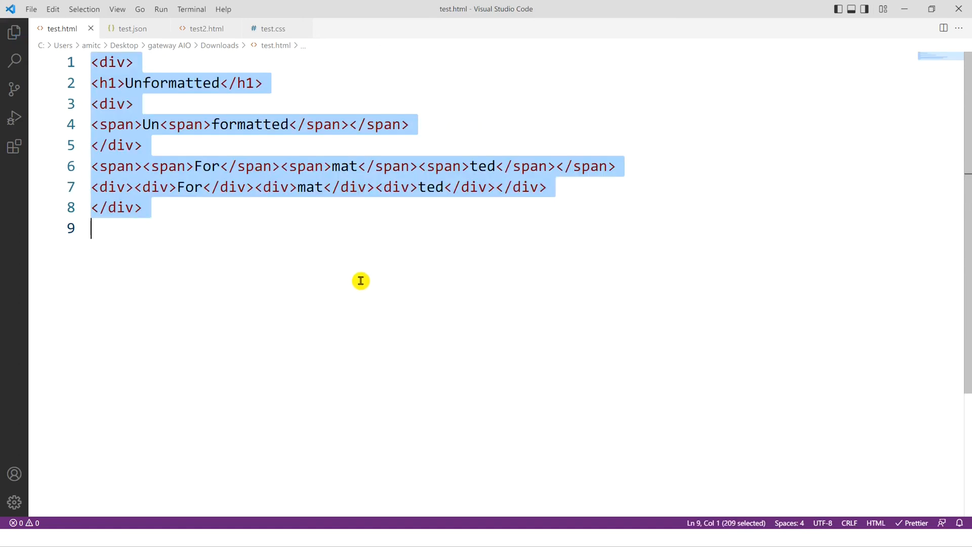
{"action": "mouse_move", "coordinate": [306, 328]}
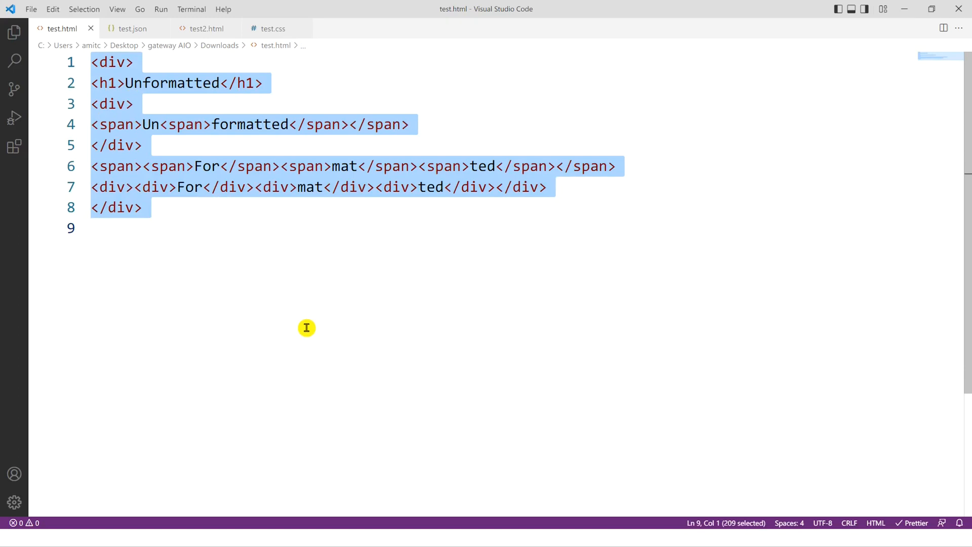
{"action": "mouse_move", "coordinate": [373, 292]}
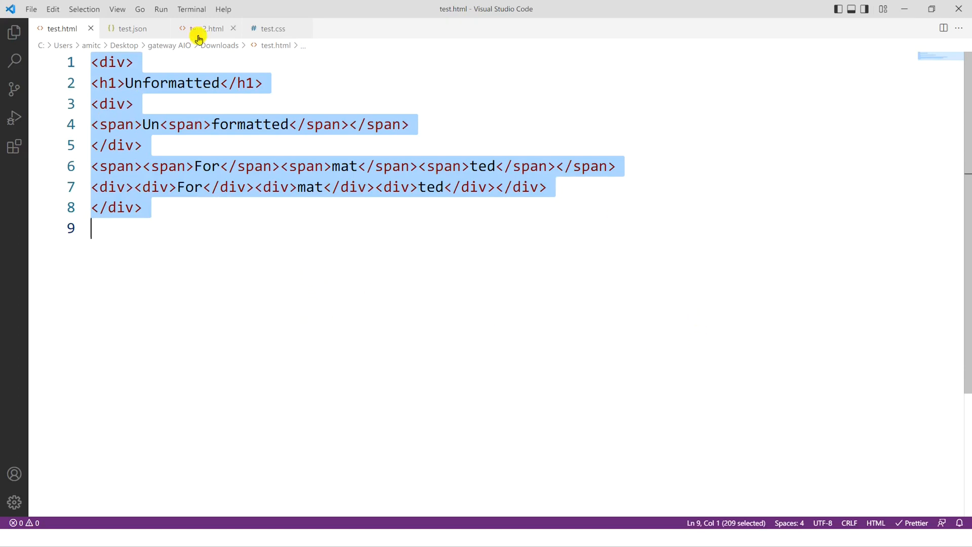
{"action": "mouse_move", "coordinate": [652, 329]}
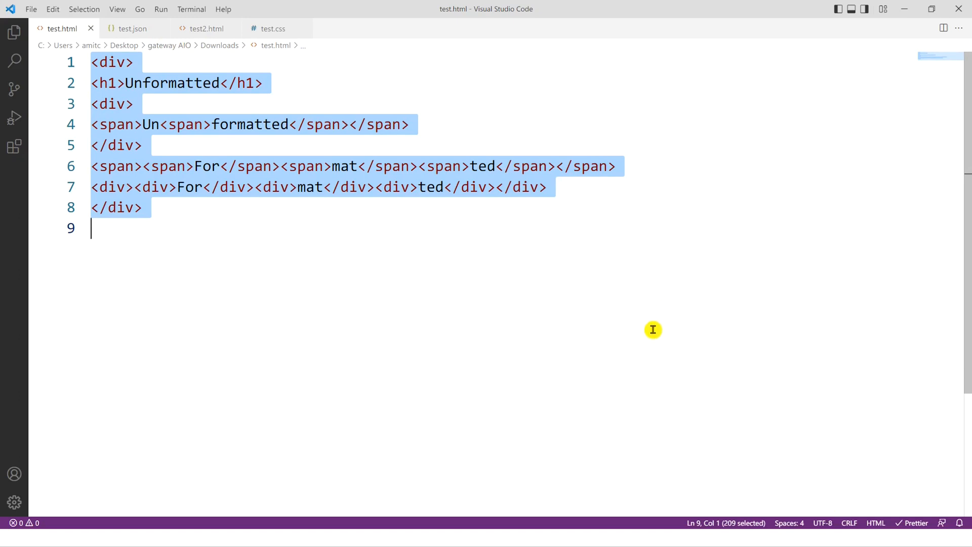
{"action": "mouse_move", "coordinate": [911, 523]}
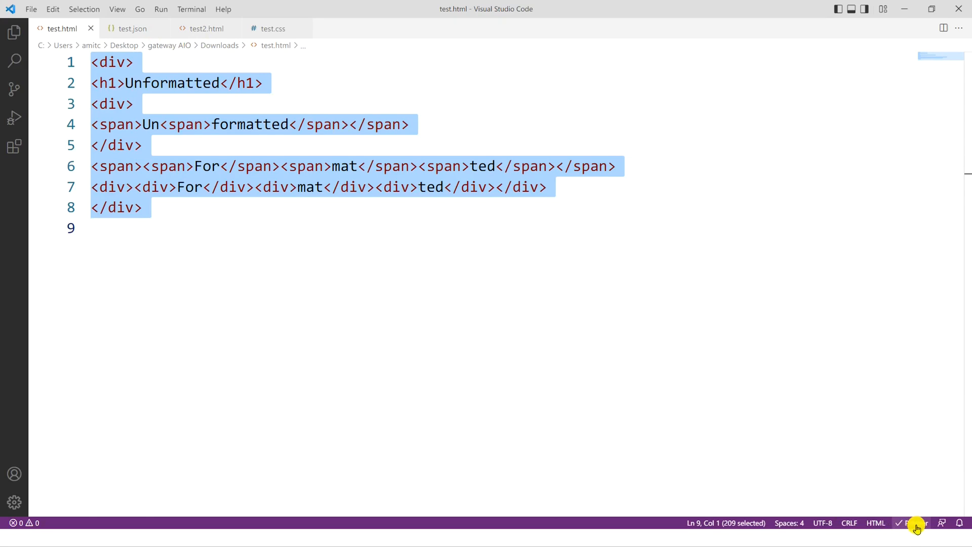
{"action": "left_click", "coordinate": [916, 523]}
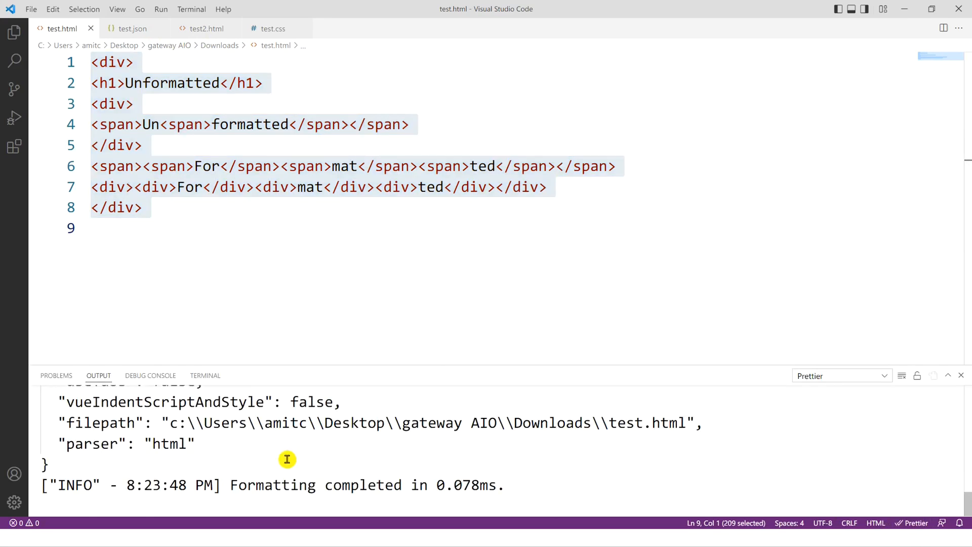
{"action": "mouse_move", "coordinate": [769, 435]}
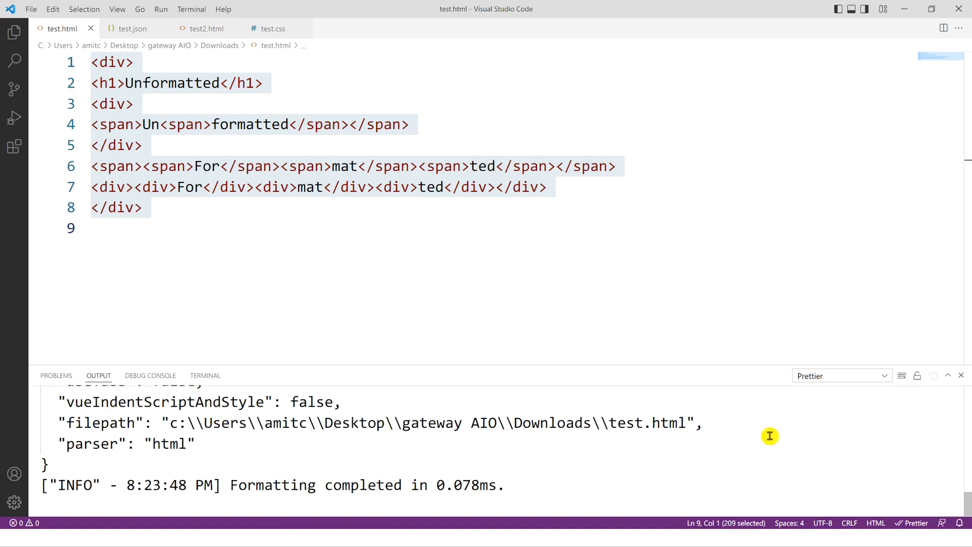
{"action": "mouse_move", "coordinate": [960, 375]}
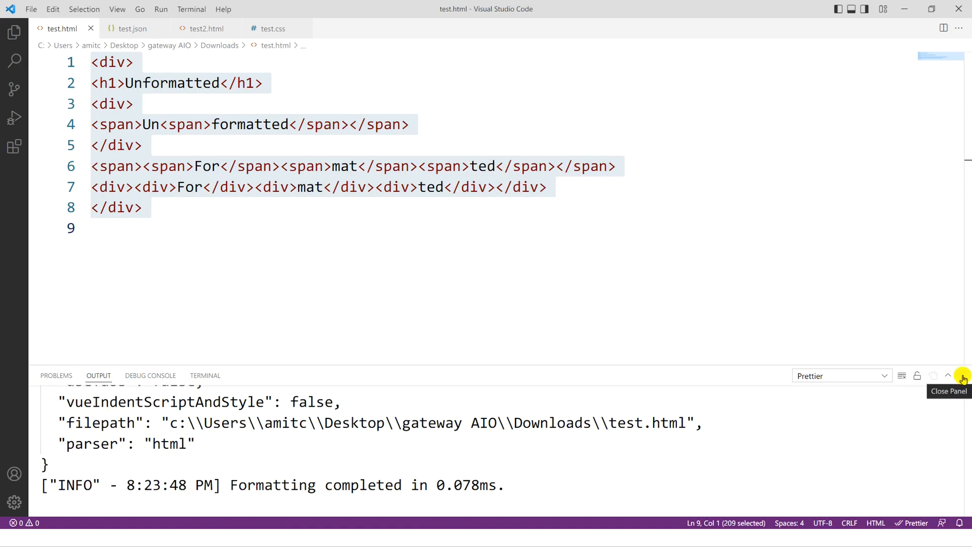
{"action": "left_click", "coordinate": [962, 375]}
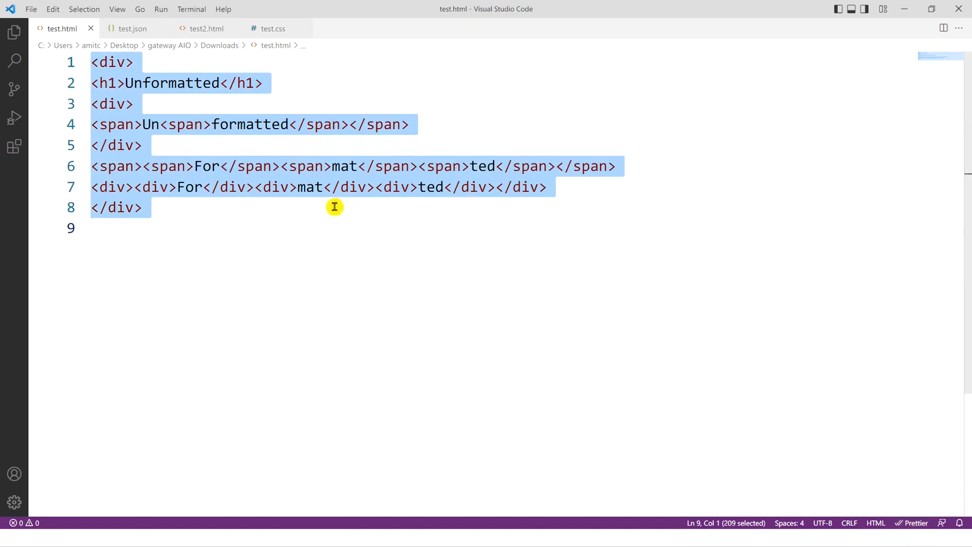
{"action": "mouse_move", "coordinate": [434, 321]}
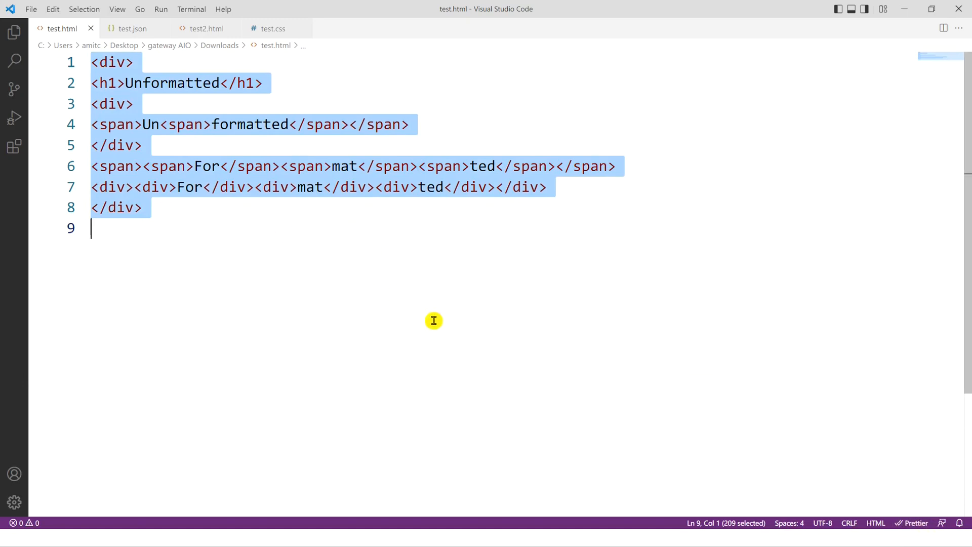
{"action": "left_click", "coordinate": [119, 156]}
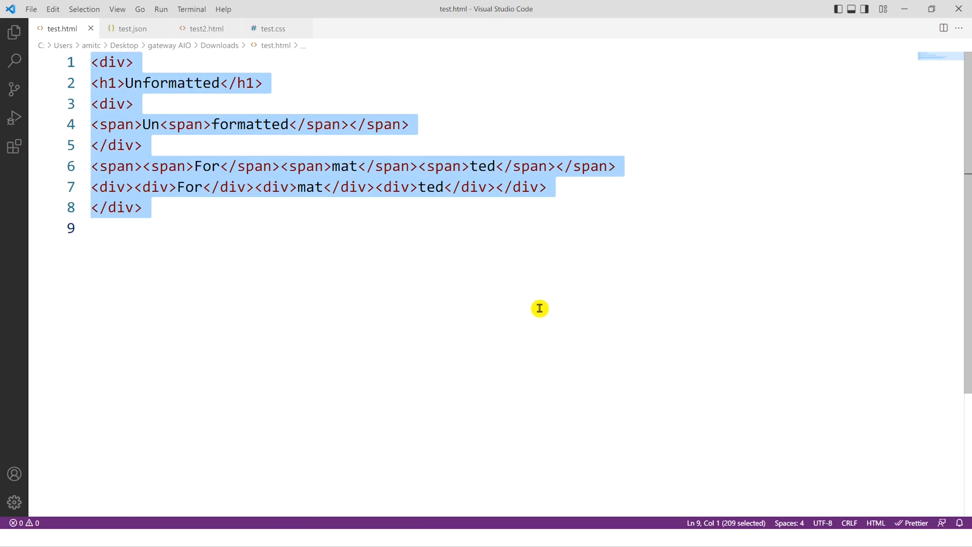
Run Format Document from the command palette to indent test.html.
{"action": "key", "text": "ctrl+shift+p"}
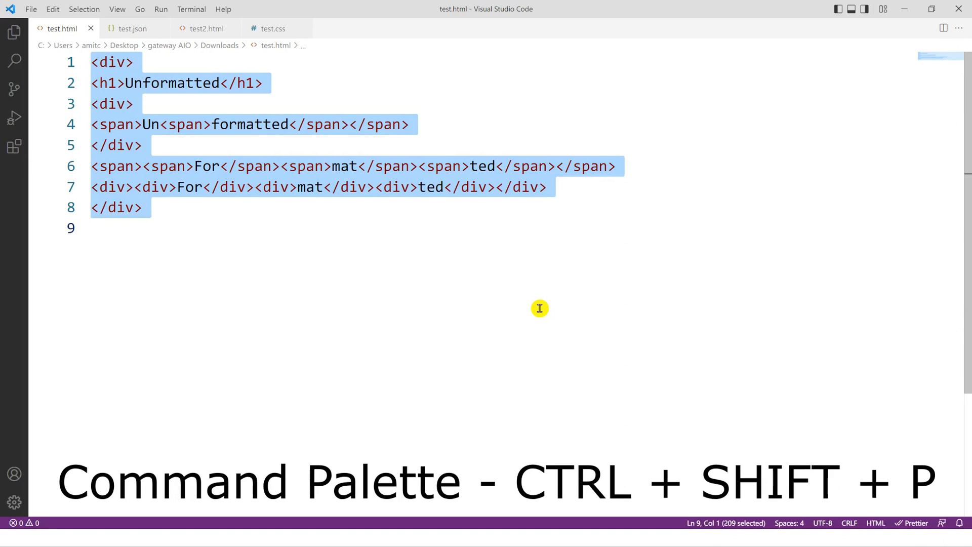
{"action": "key", "text": "ctrl+shift+p"}
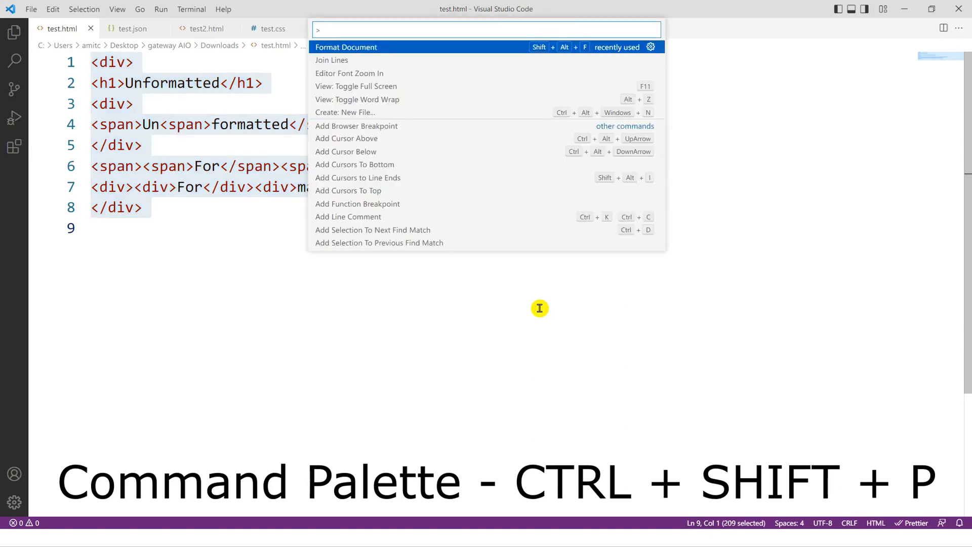
{"action": "type", "text": "format doc"}
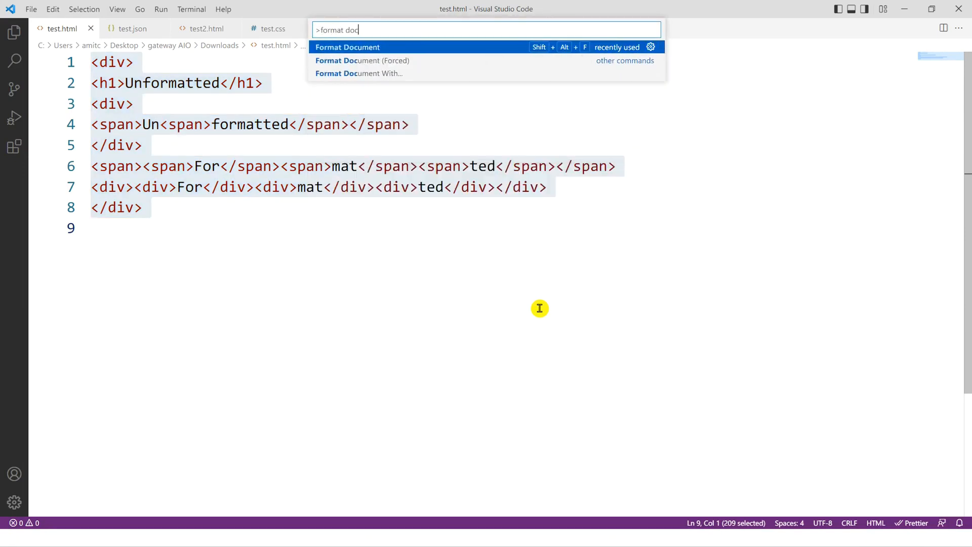
{"action": "type", "text": "ument"}
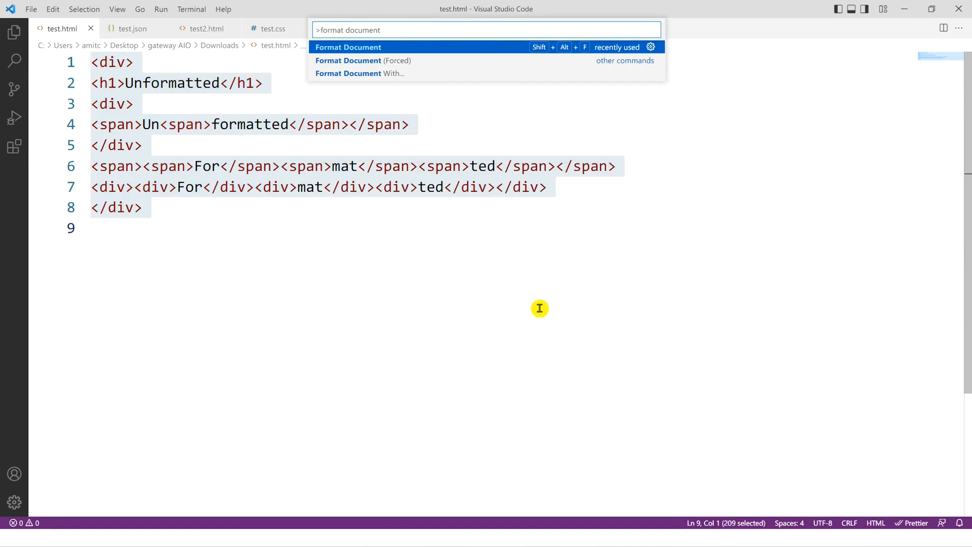
{"action": "left_click", "coordinate": [348, 47]}
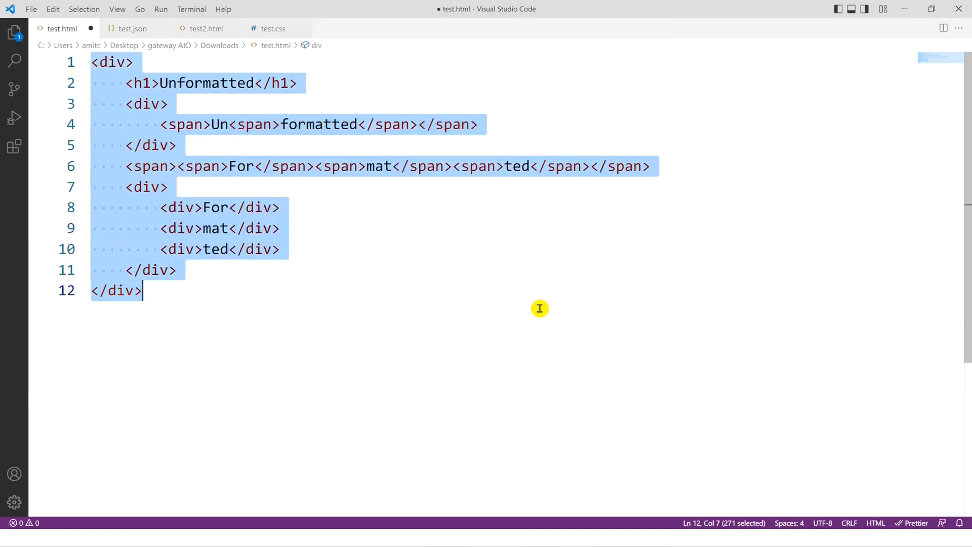
{"action": "mouse_move", "coordinate": [152, 129]}
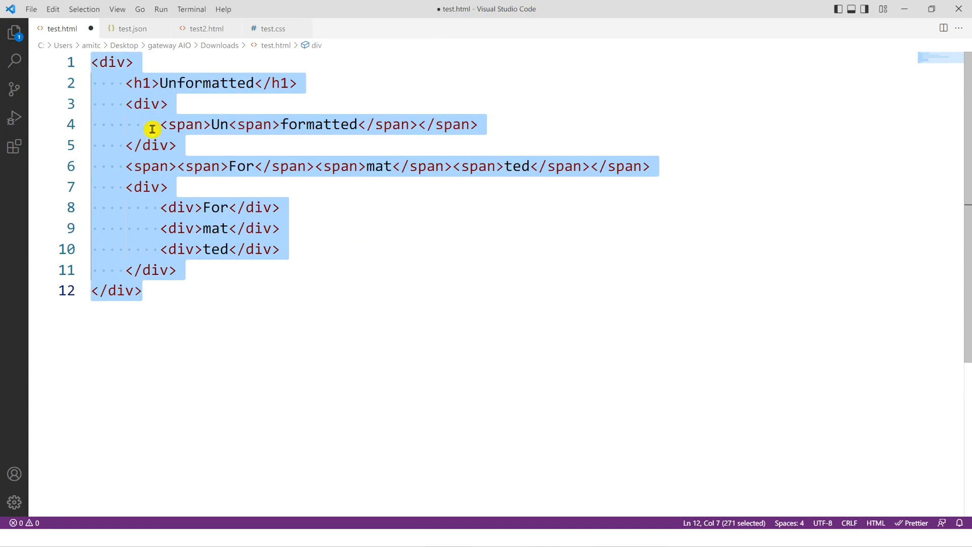
{"action": "mouse_move", "coordinate": [419, 290]}
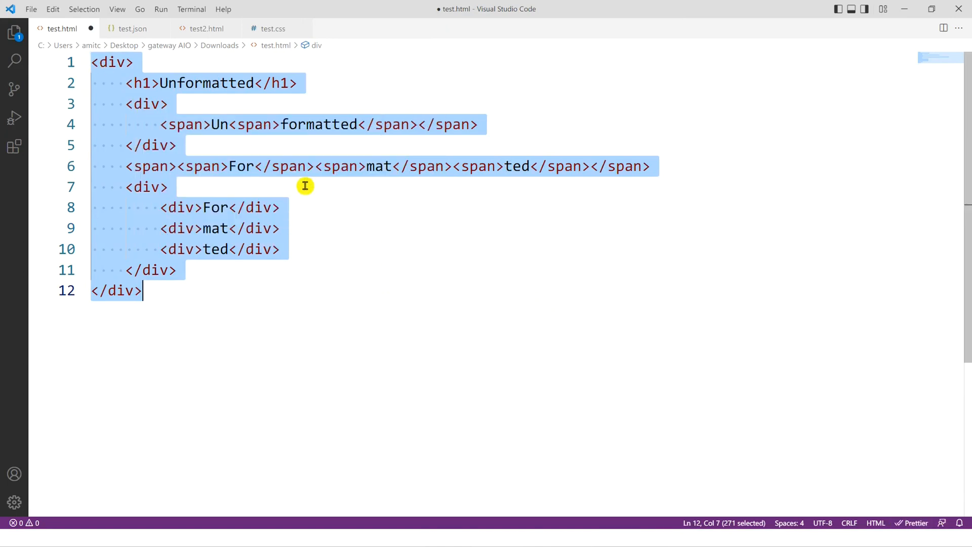
{"action": "mouse_move", "coordinate": [421, 219]}
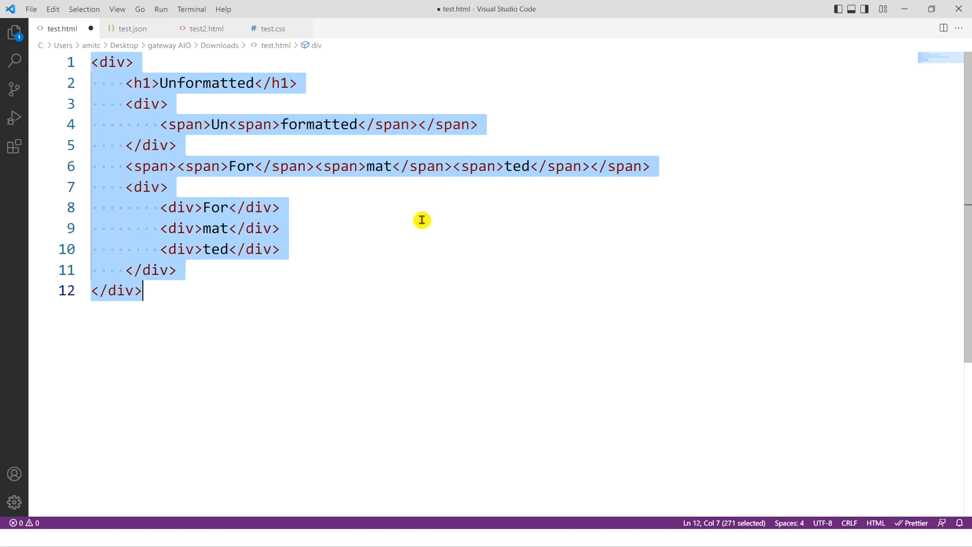
{"action": "mouse_move", "coordinate": [394, 276]}
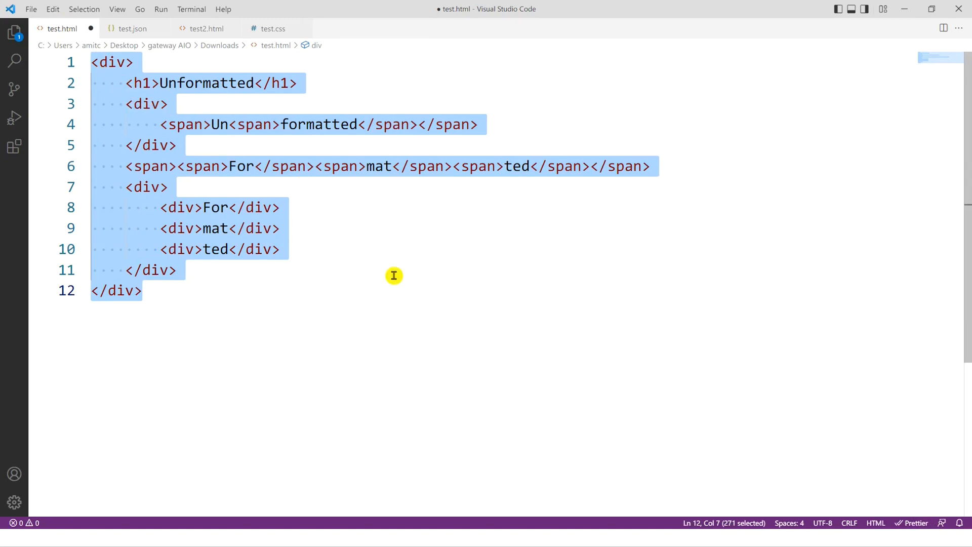
{"action": "mouse_move", "coordinate": [391, 262]}
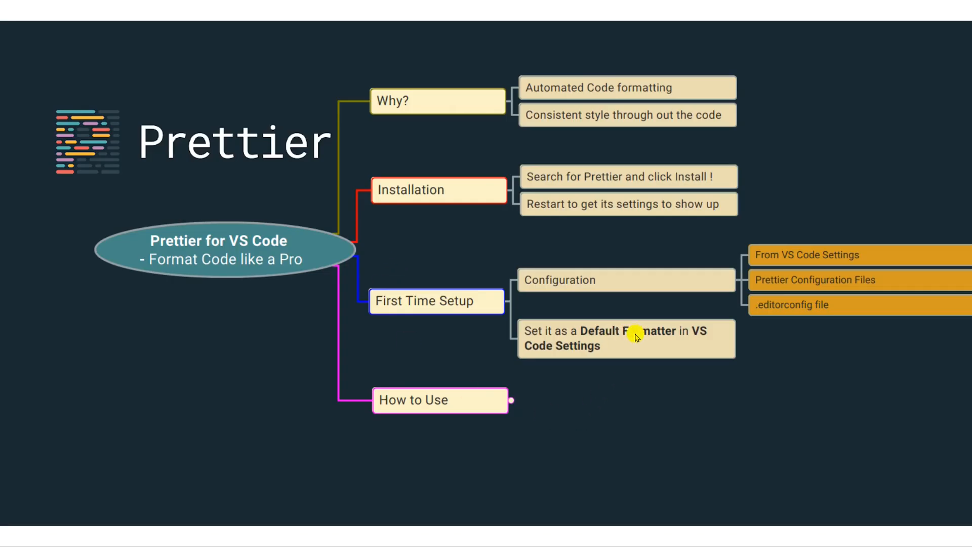
Unfold the How to Use node showing four formatting methods, then return to test.html.
{"action": "left_click", "coordinate": [511, 400]}
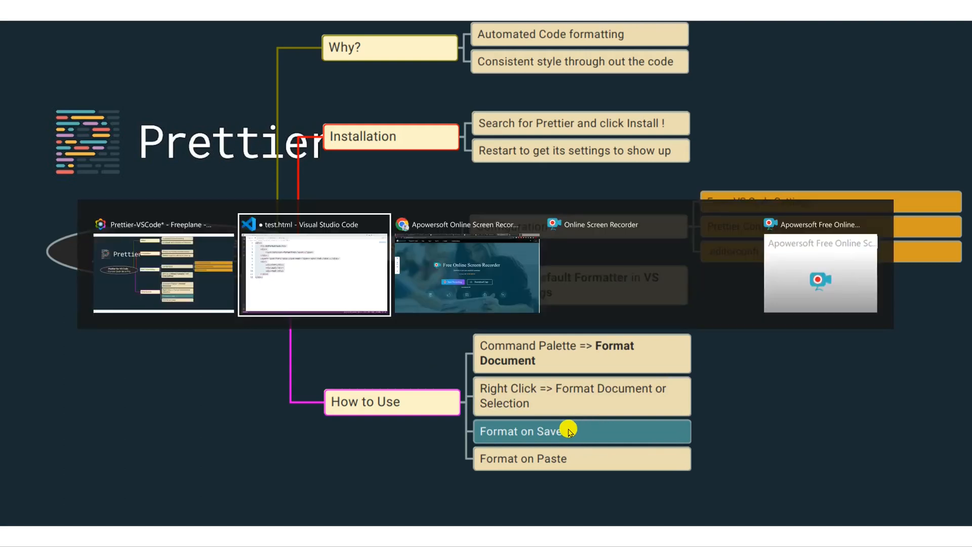
{"action": "left_click", "coordinate": [314, 265]}
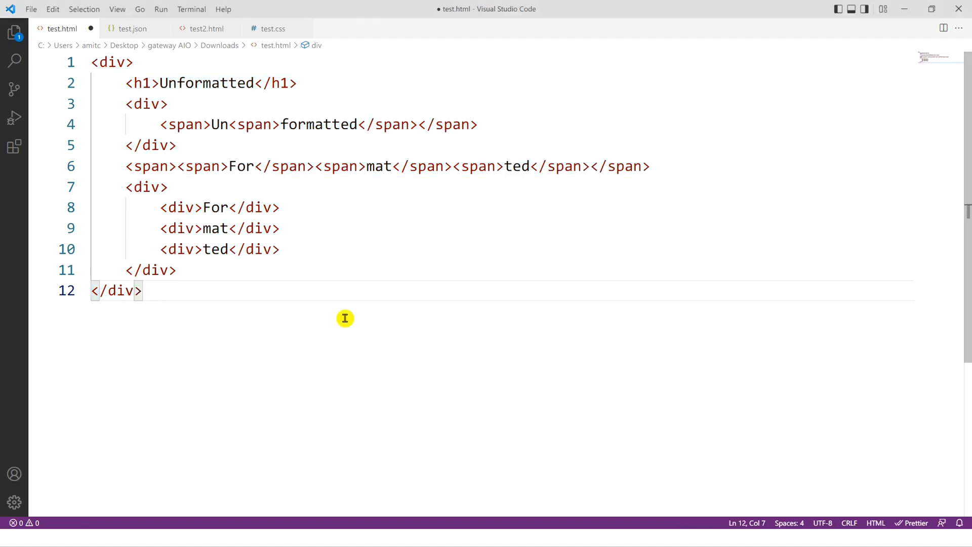
Add a one-line unordered list of item1, item2, item3 on line 14 and save.
{"action": "type", "text": "ul><li></li></ul>"}
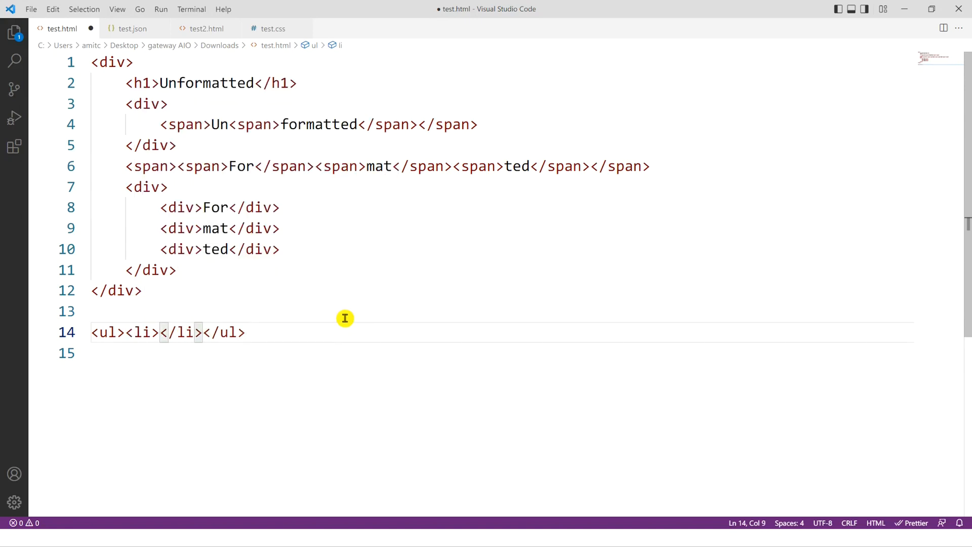
{"action": "type", "text": "tem1</li><li>it"}
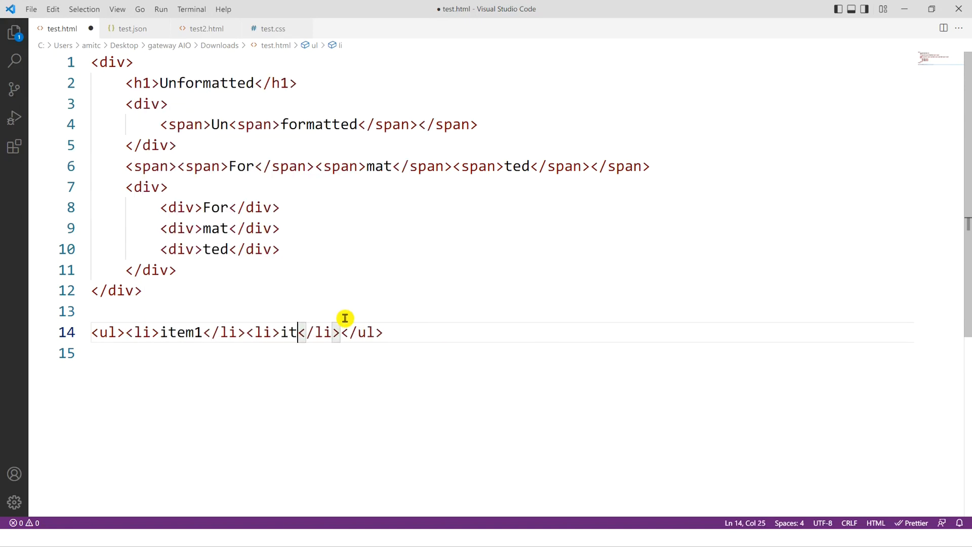
{"action": "type", "text": "em2"}
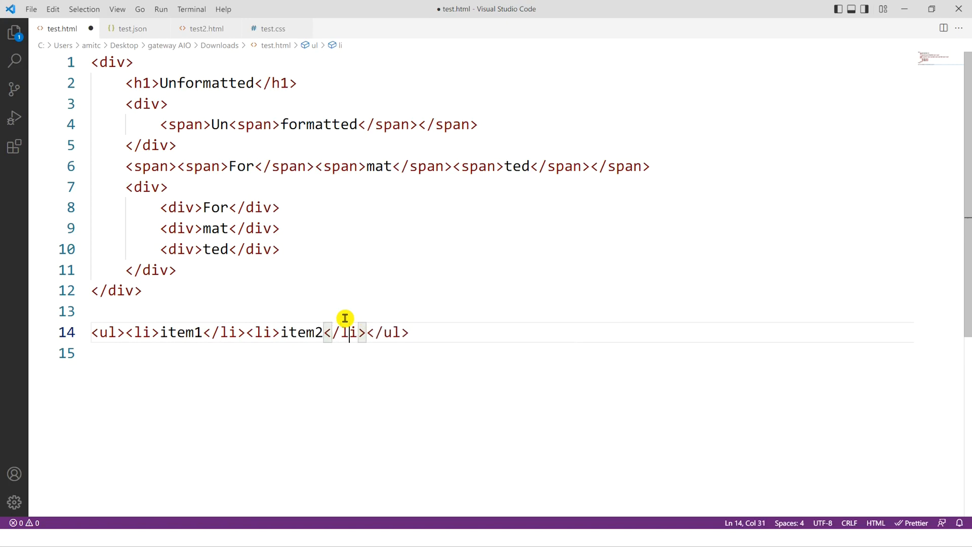
{"action": "type", "text": "<li>item3</li><"}
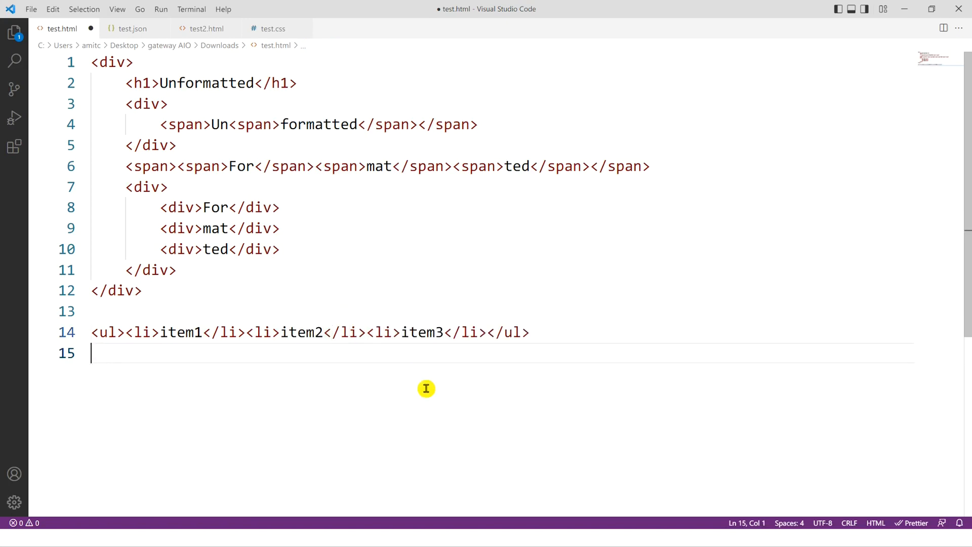
{"action": "key", "text": "ctrl+s"}
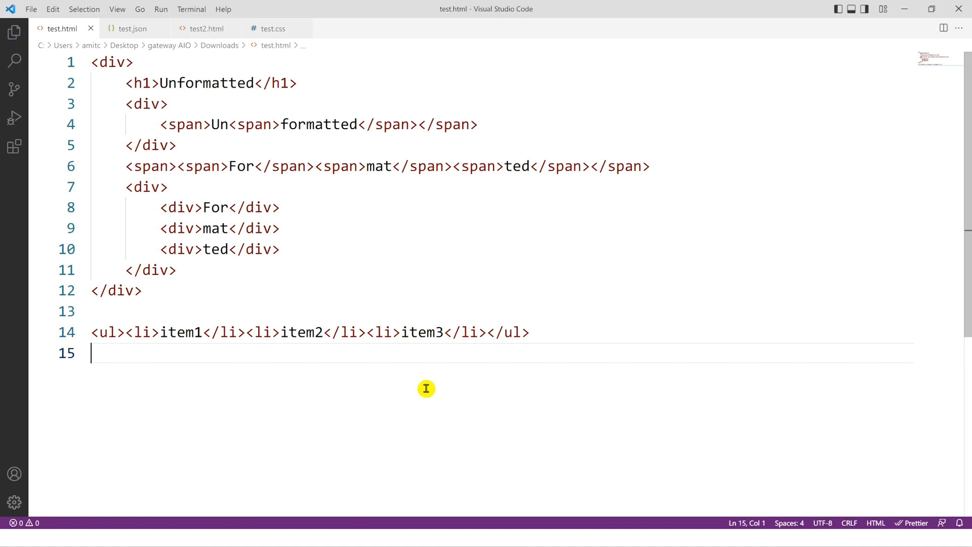
{"action": "mouse_move", "coordinate": [526, 357]}
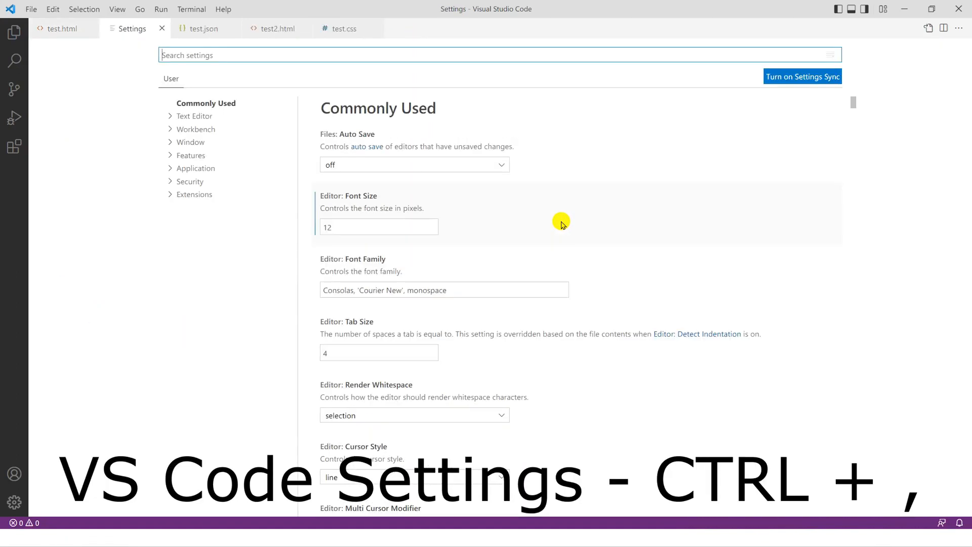
{"action": "mouse_move", "coordinate": [348, 180]}
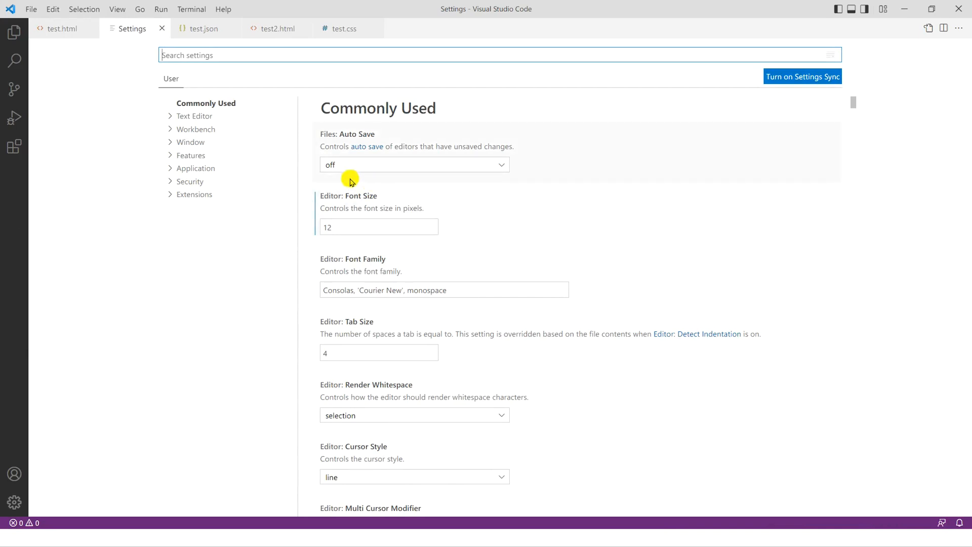
Enable Format On Save under Text Editor > Formatting in user settings.
{"action": "left_click", "coordinate": [196, 116]}
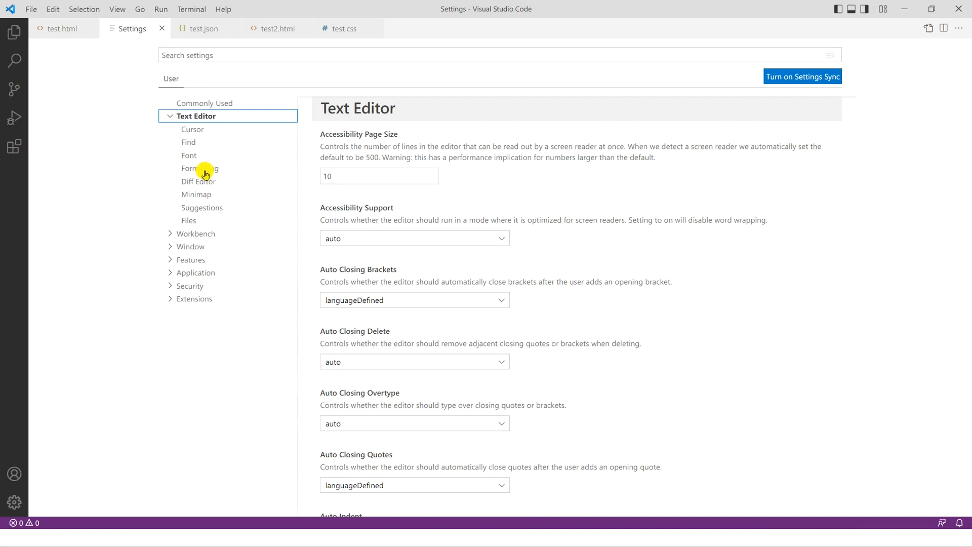
{"action": "left_click", "coordinate": [199, 168]}
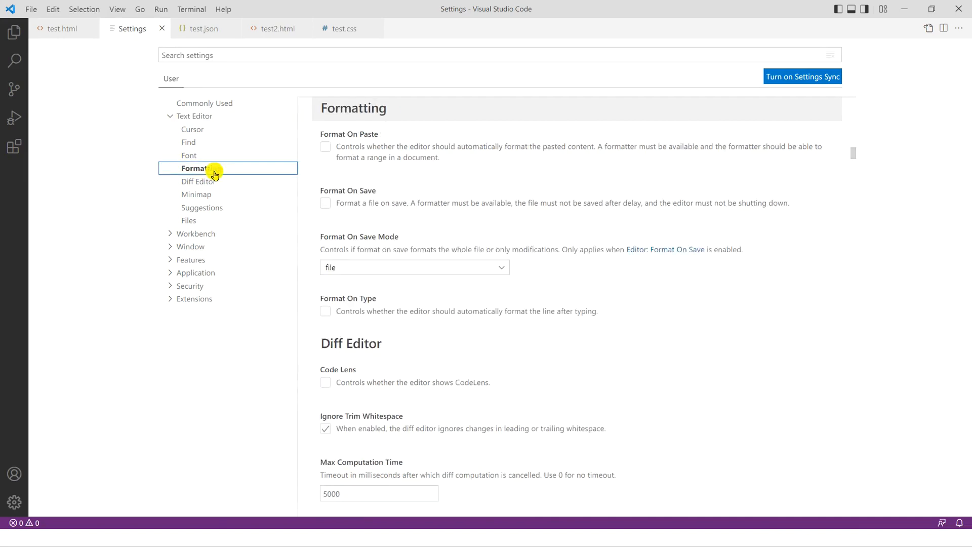
{"action": "mouse_move", "coordinate": [380, 197]}
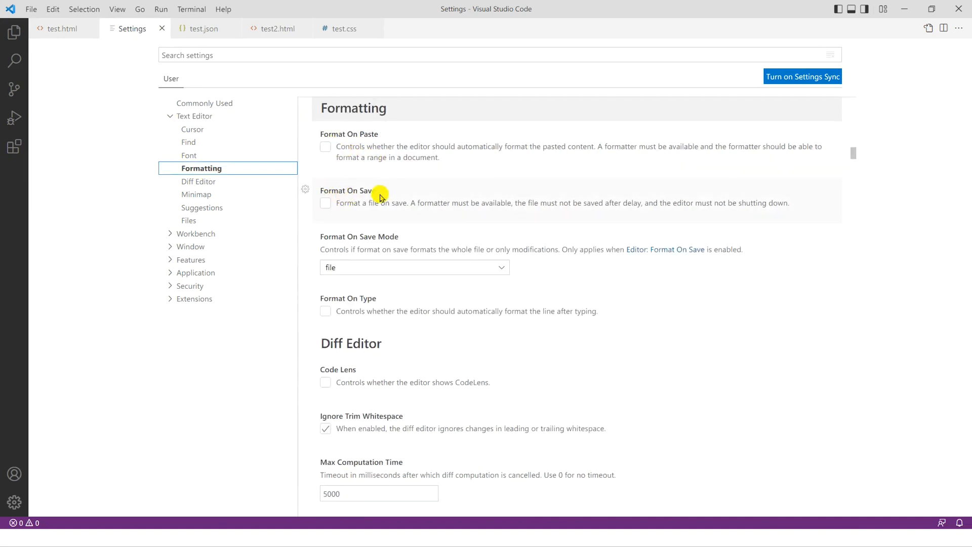
{"action": "mouse_move", "coordinate": [379, 205]}
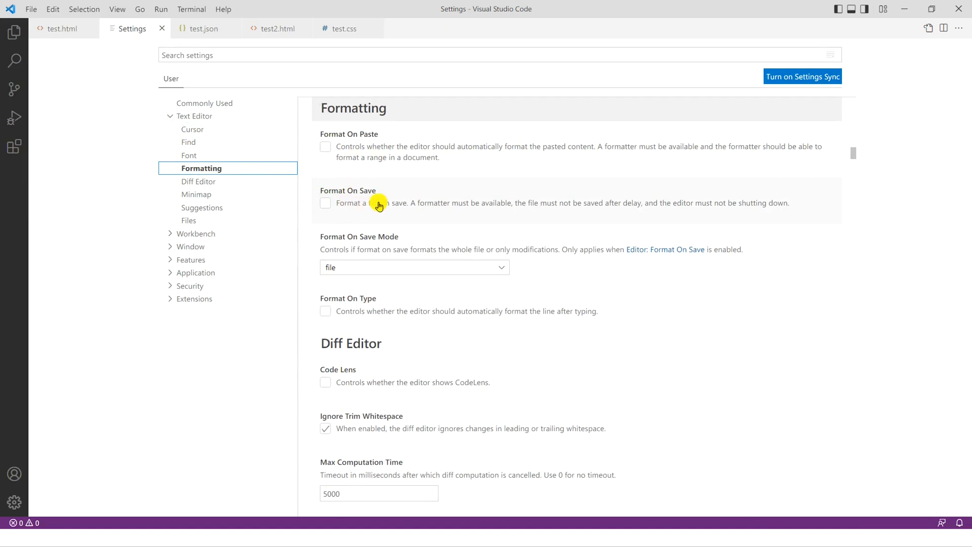
{"action": "mouse_move", "coordinate": [326, 205]}
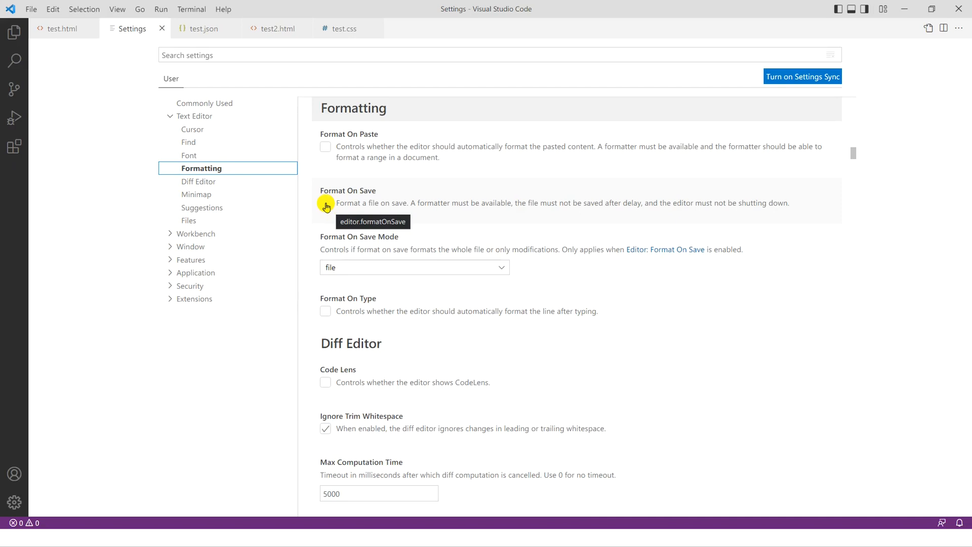
{"action": "mouse_move", "coordinate": [324, 206]}
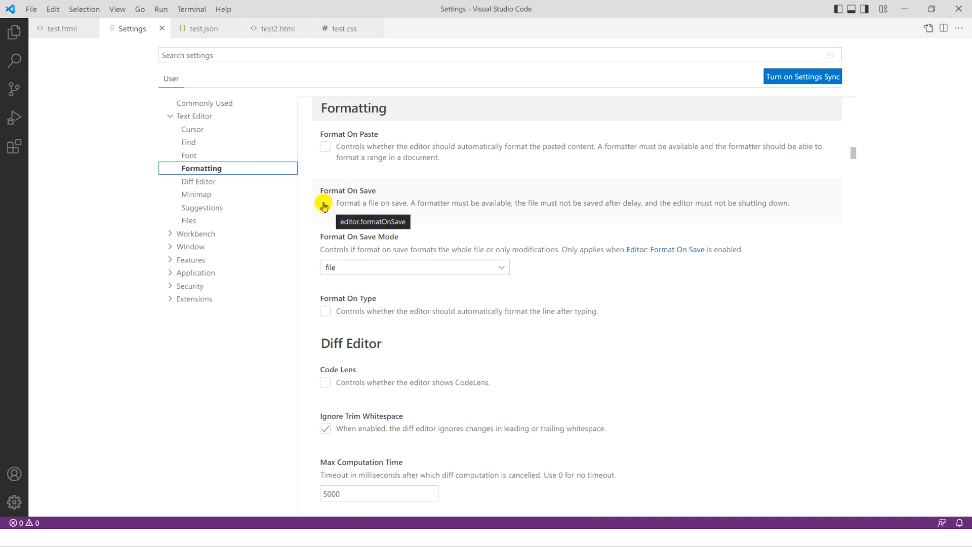
{"action": "left_click", "coordinate": [325, 202]}
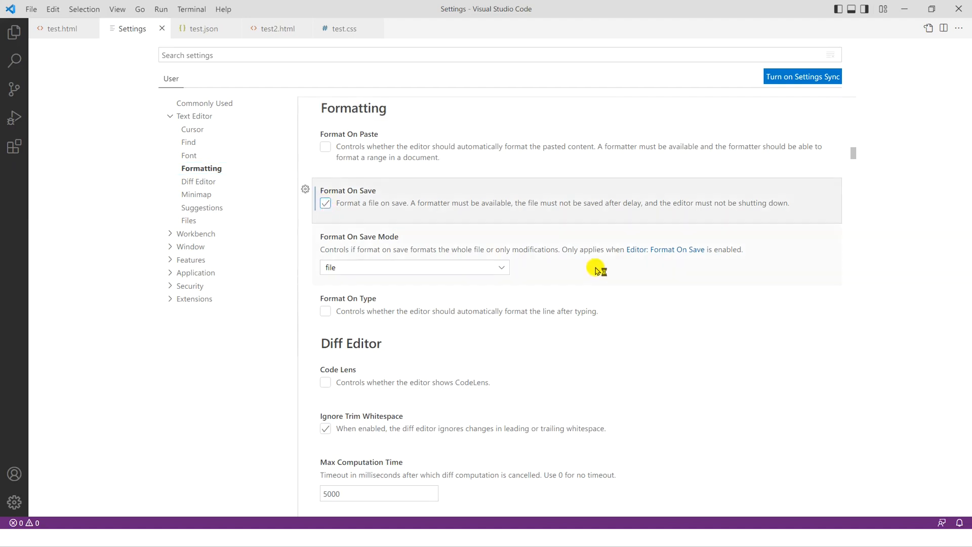
{"action": "mouse_move", "coordinate": [189, 9]}
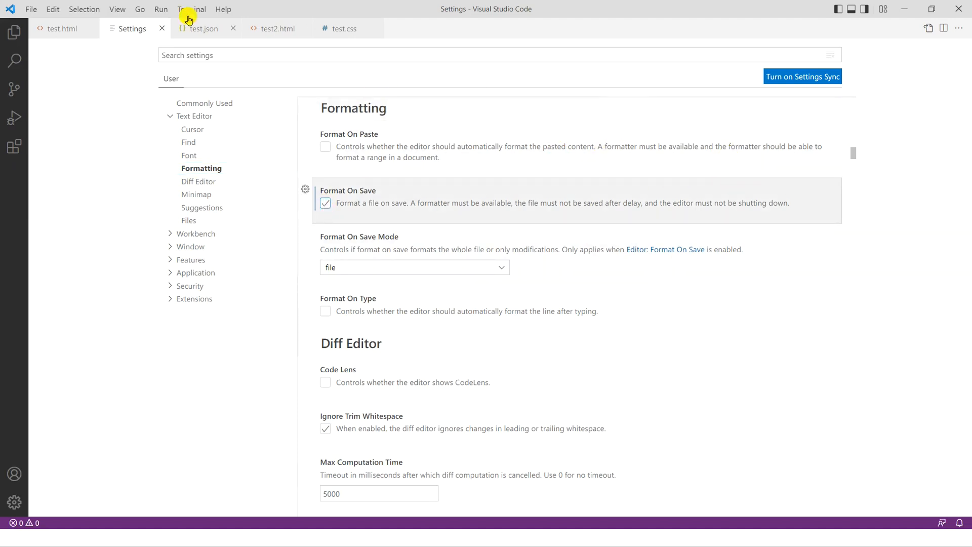
Save test.html so the list auto-formats, then add blank lines after </ul>.
{"action": "left_click", "coordinate": [61, 28]}
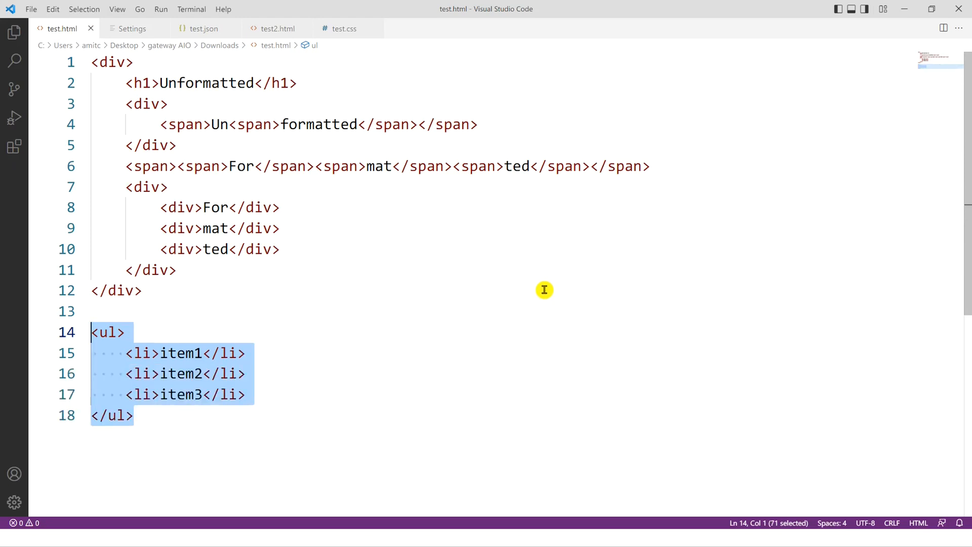
{"action": "mouse_move", "coordinate": [304, 370]}
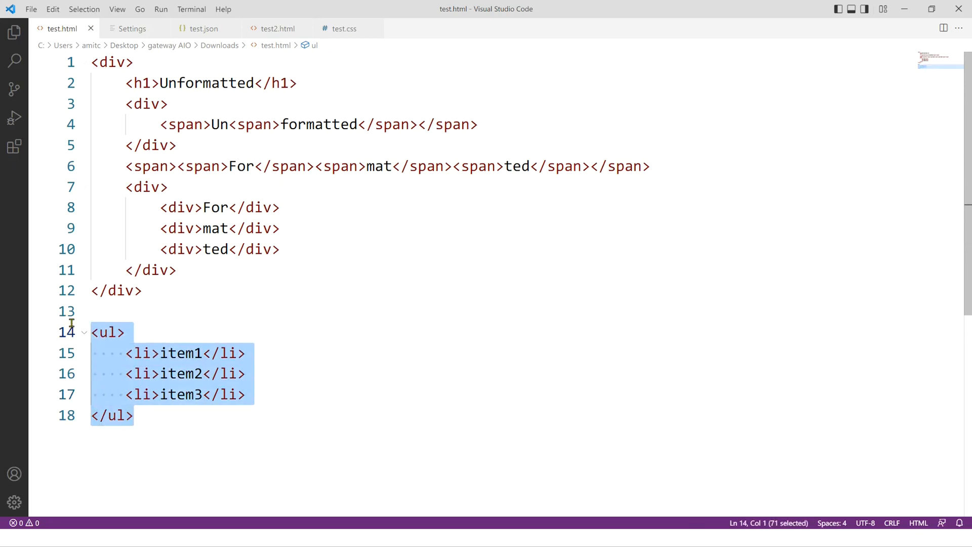
{"action": "mouse_move", "coordinate": [413, 339]}
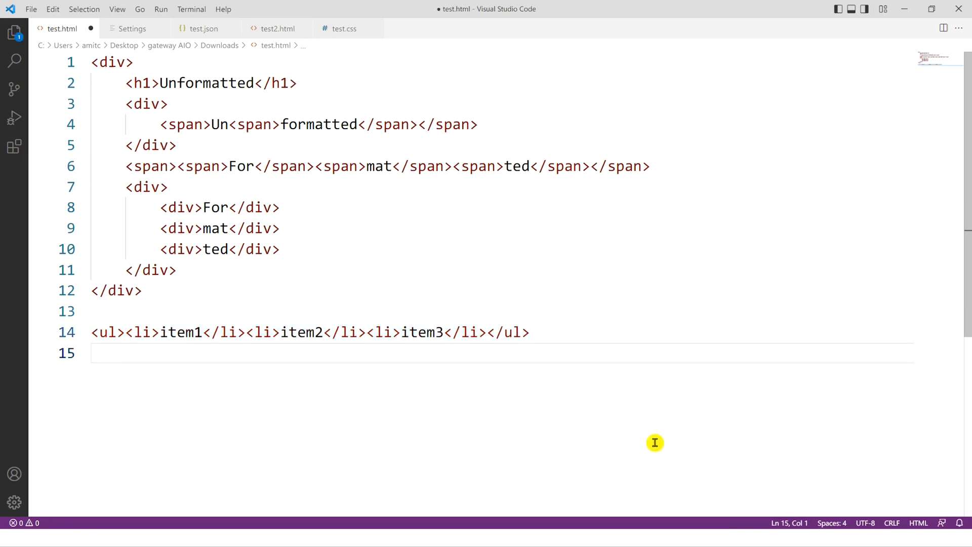
{"action": "left_click", "coordinate": [30, 9]}
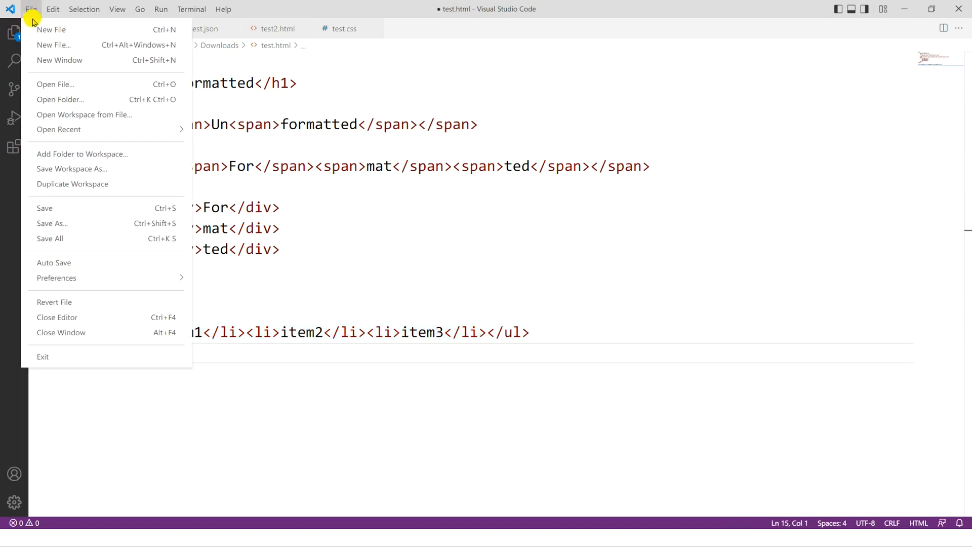
{"action": "mouse_move", "coordinate": [140, 207]}
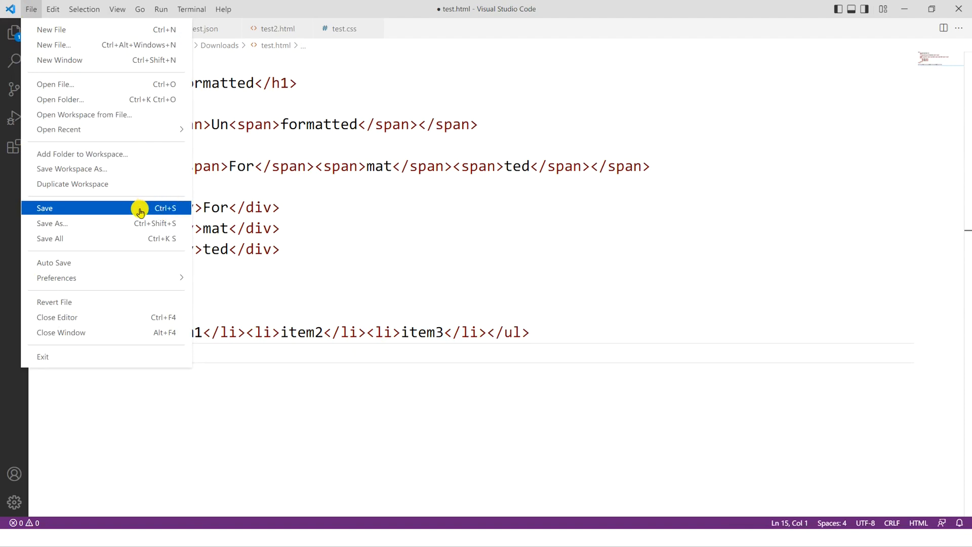
{"action": "left_click", "coordinate": [44, 207]}
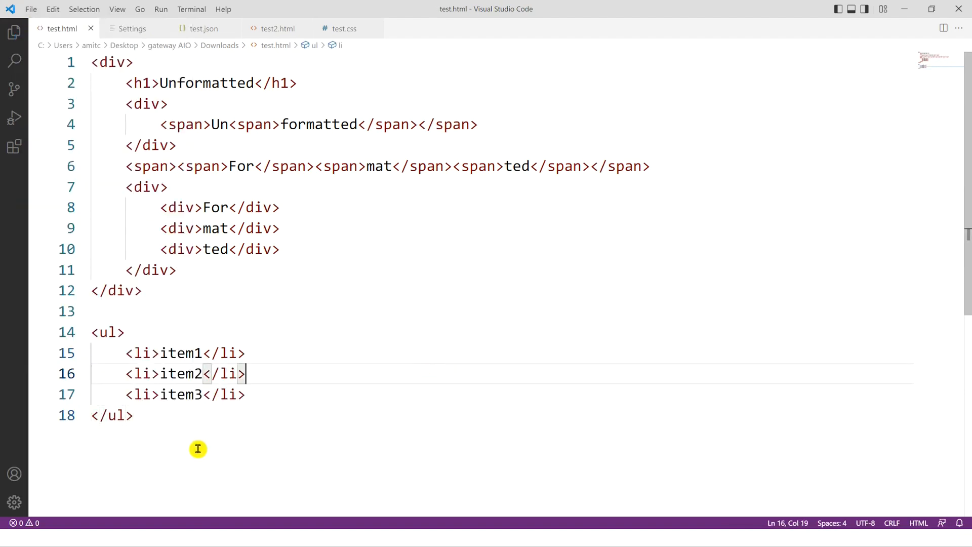
{"action": "left_click", "coordinate": [132, 415]}
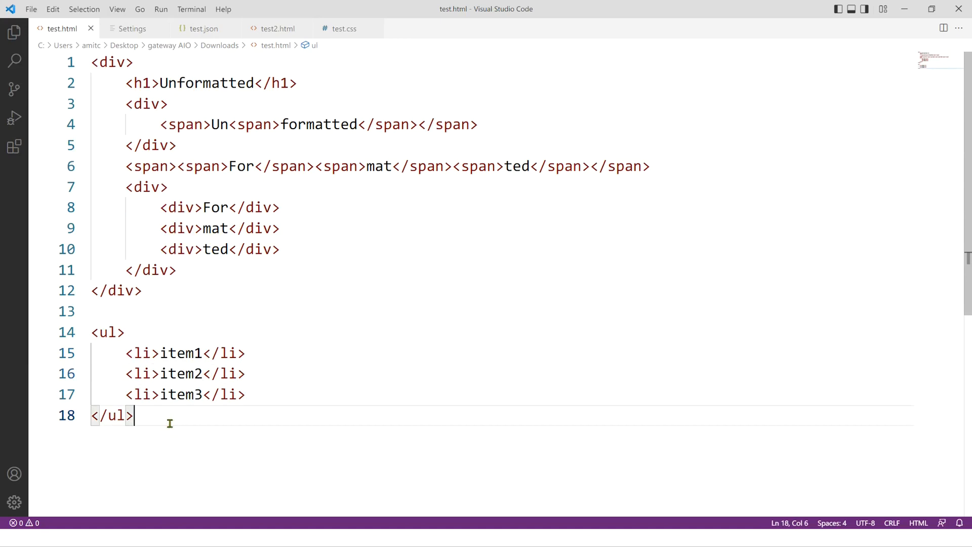
{"action": "key", "text": "Enter"}
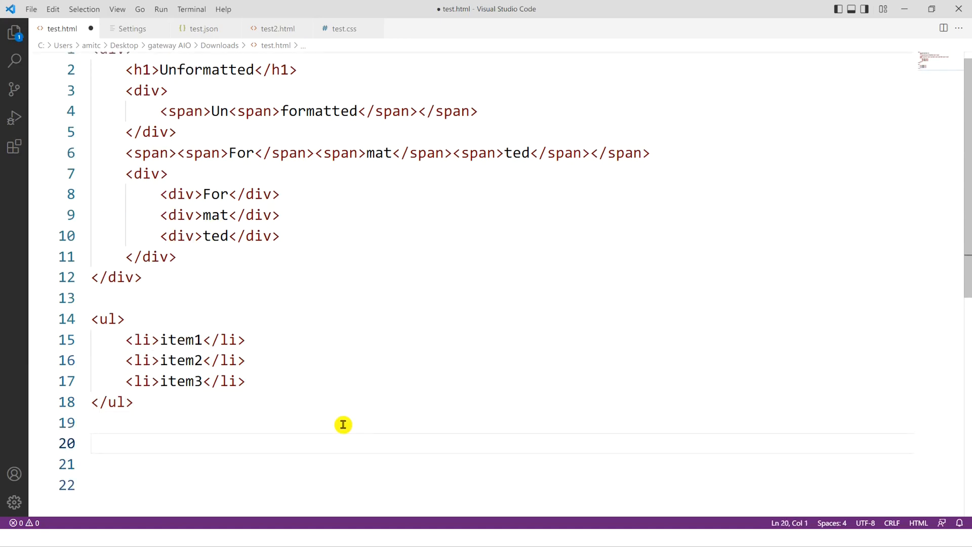
Type an ordered list with items 'order list 1' and 'order list 2' into test.html.
{"action": "scroll", "scroll_direction": "down", "scroll_amount": 3}
{"action": "type", "text": "<ol></ol>"}
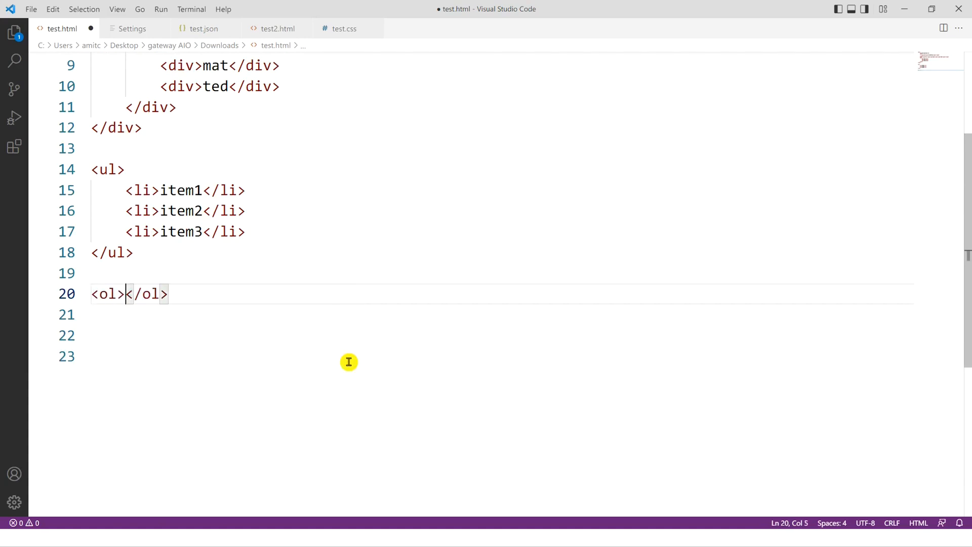
{"action": "type", "text": "li>order list 2</li>"}
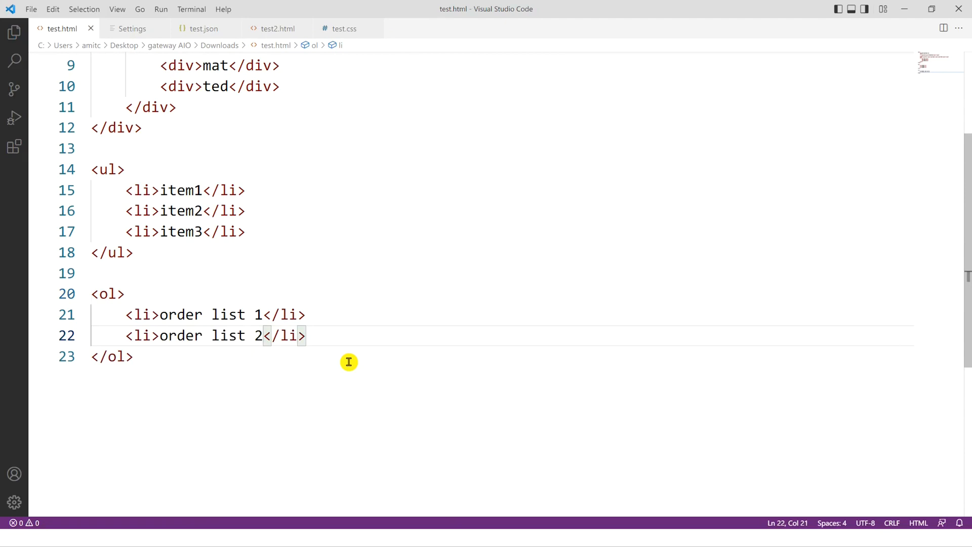
{"action": "mouse_move", "coordinate": [272, 389]}
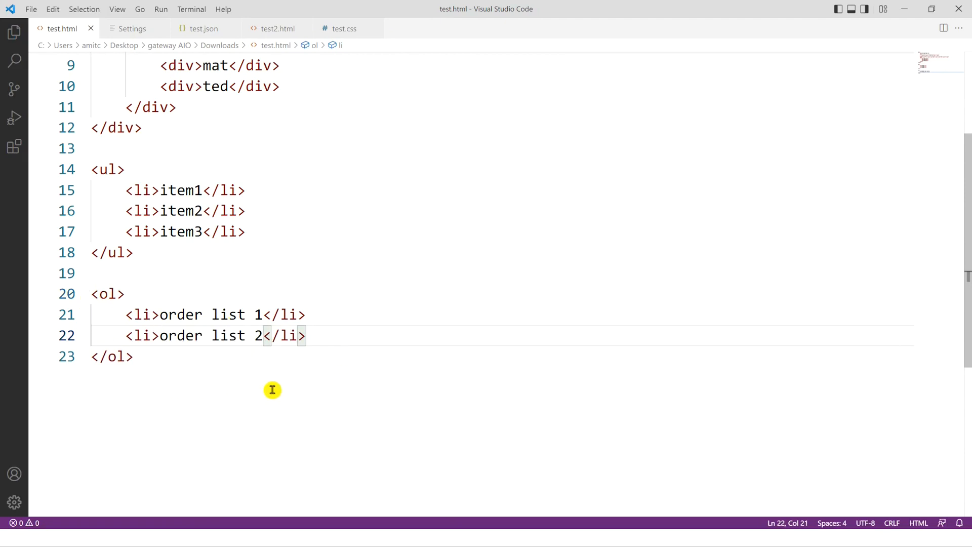
{"action": "mouse_move", "coordinate": [321, 396]}
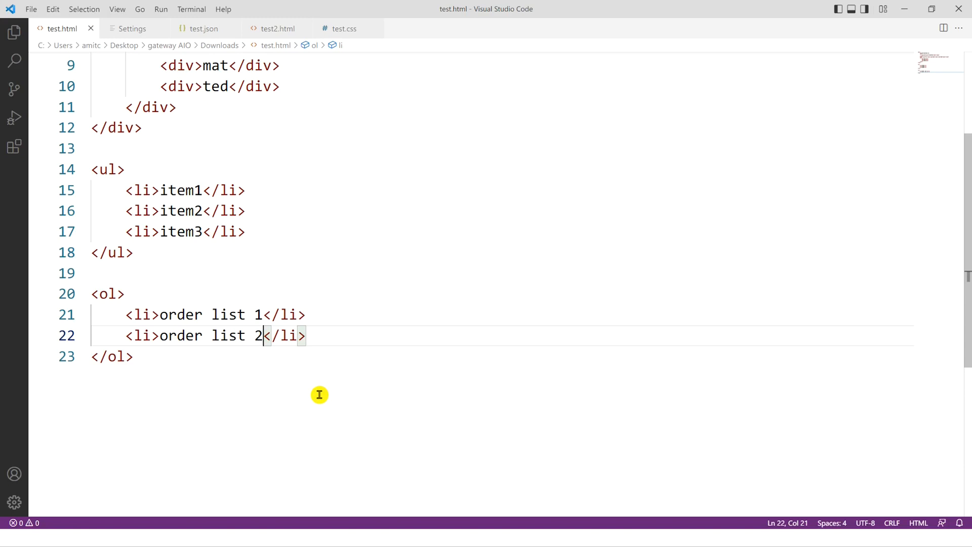
{"action": "mouse_move", "coordinate": [302, 183]}
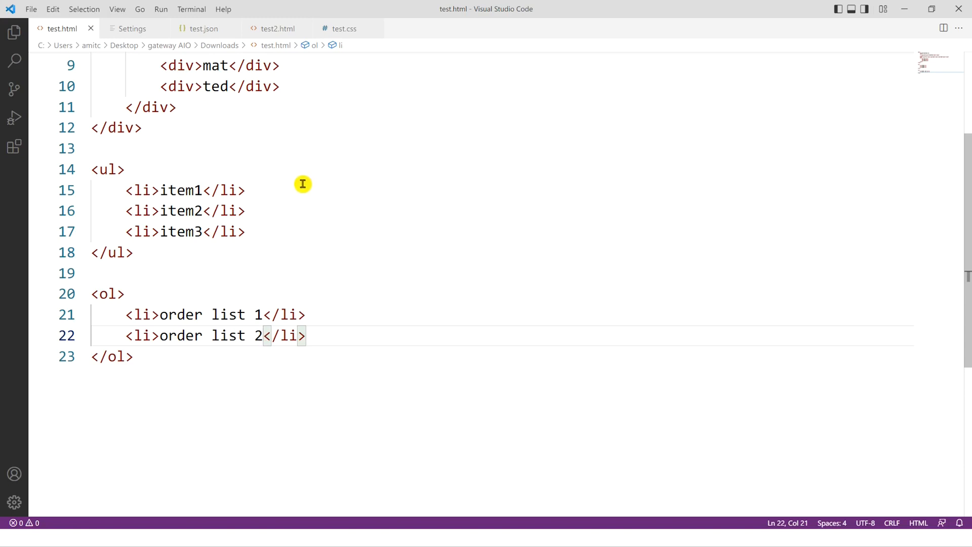
{"action": "mouse_move", "coordinate": [84, 9]}
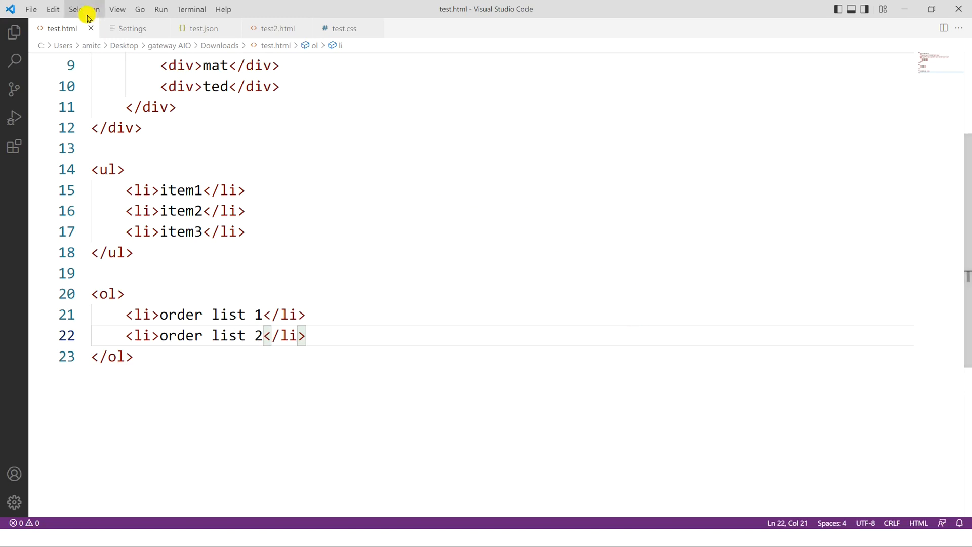
{"action": "mouse_move", "coordinate": [225, 45]}
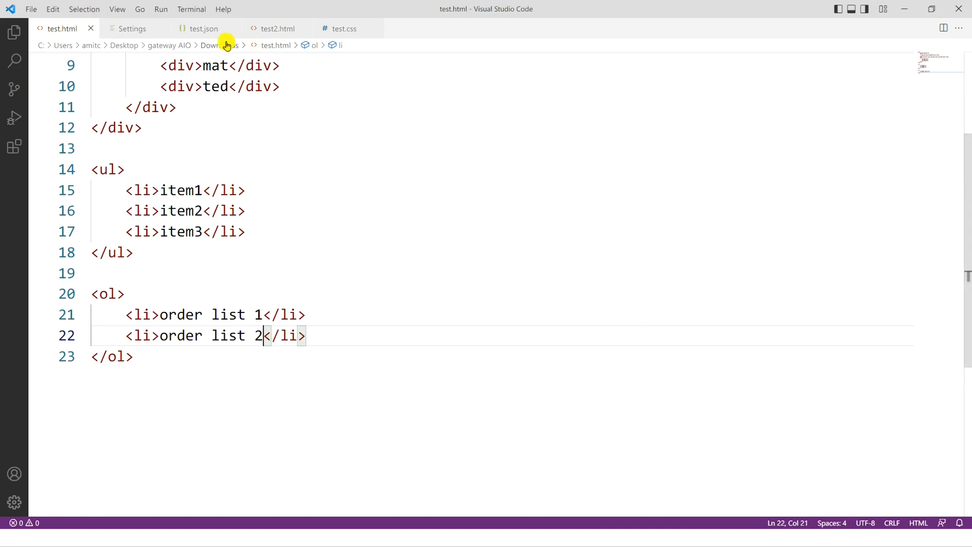
Run Format Document on test.json to indent the nested order data.
{"action": "left_click", "coordinate": [203, 28]}
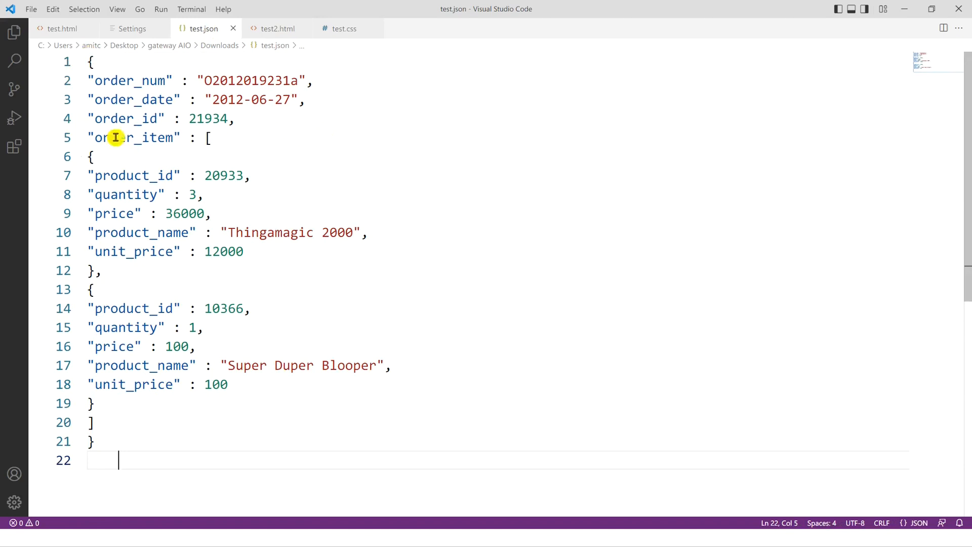
{"action": "mouse_move", "coordinate": [132, 213]}
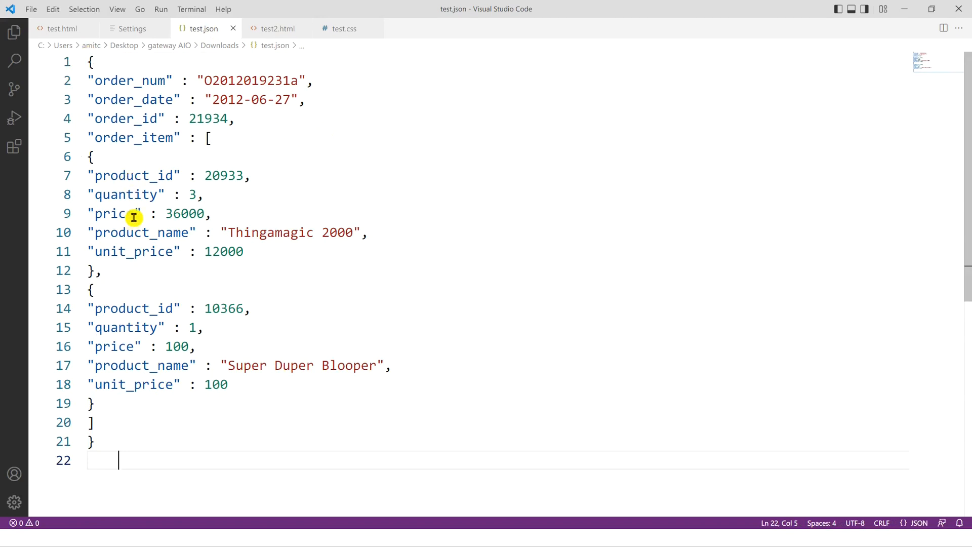
{"action": "mouse_move", "coordinate": [436, 201]}
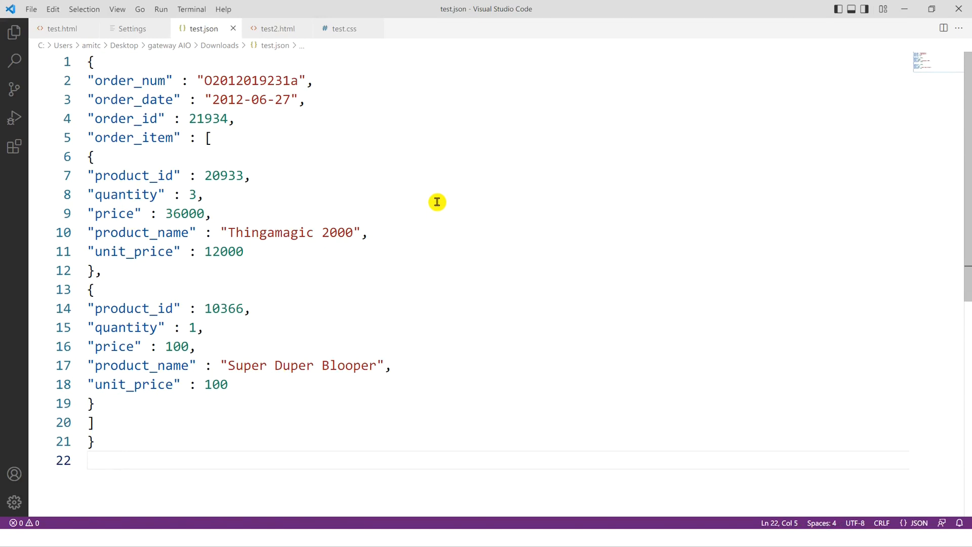
{"action": "left_click", "coordinate": [118, 460]}
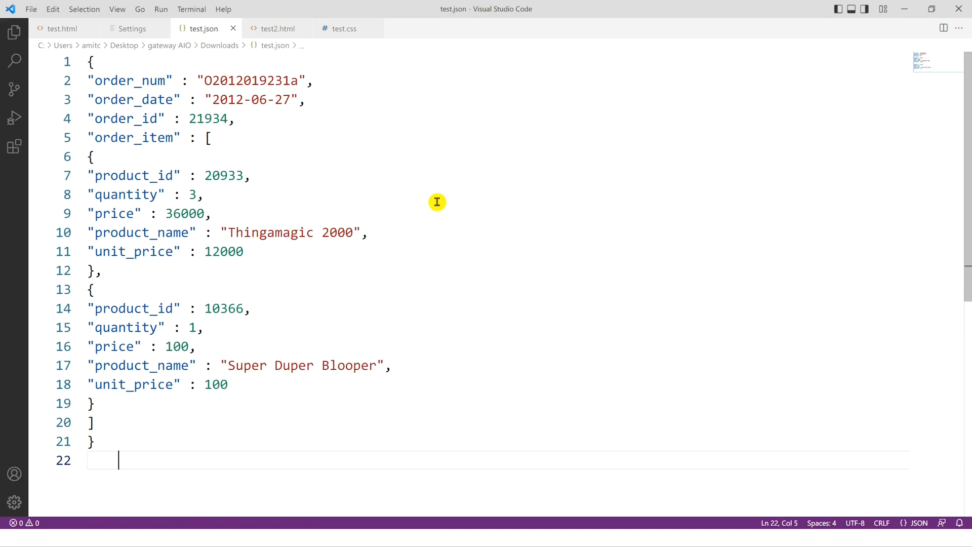
{"action": "mouse_move", "coordinate": [428, 201]}
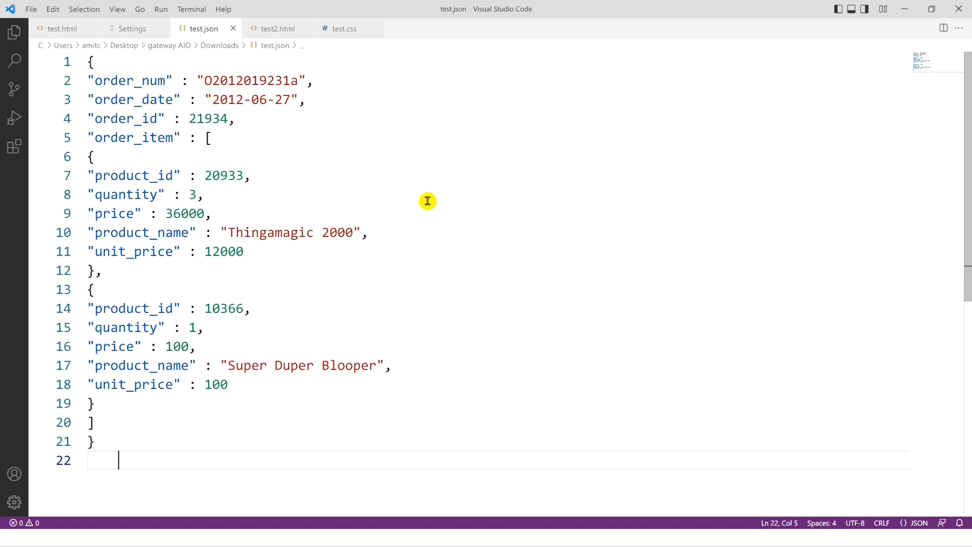
{"action": "key", "text": "ctrl+shift+p"}
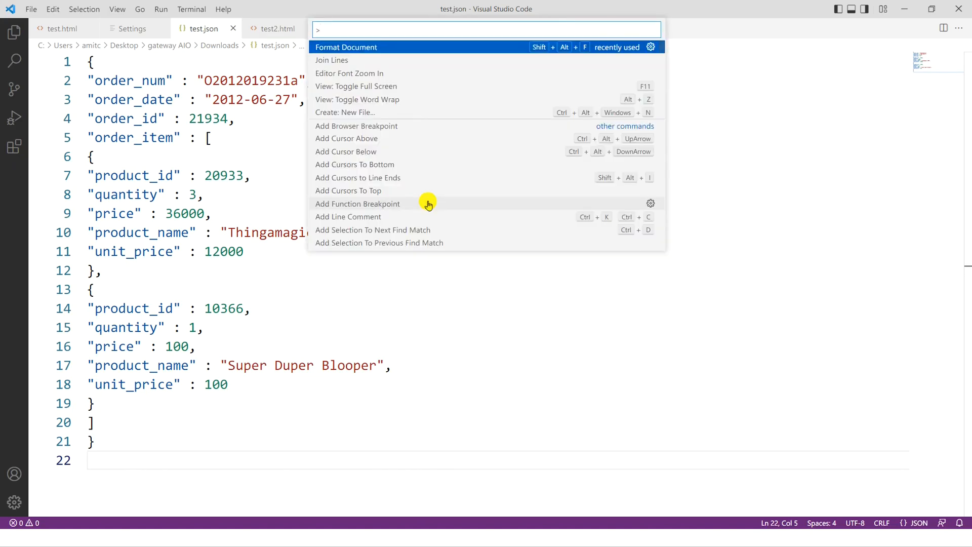
{"action": "left_click", "coordinate": [346, 47]}
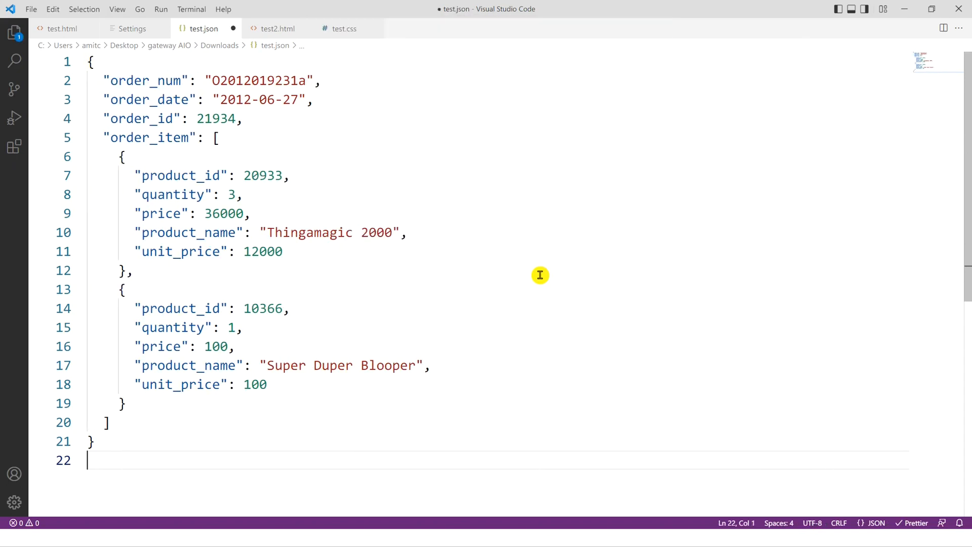
{"action": "mouse_move", "coordinate": [365, 195]}
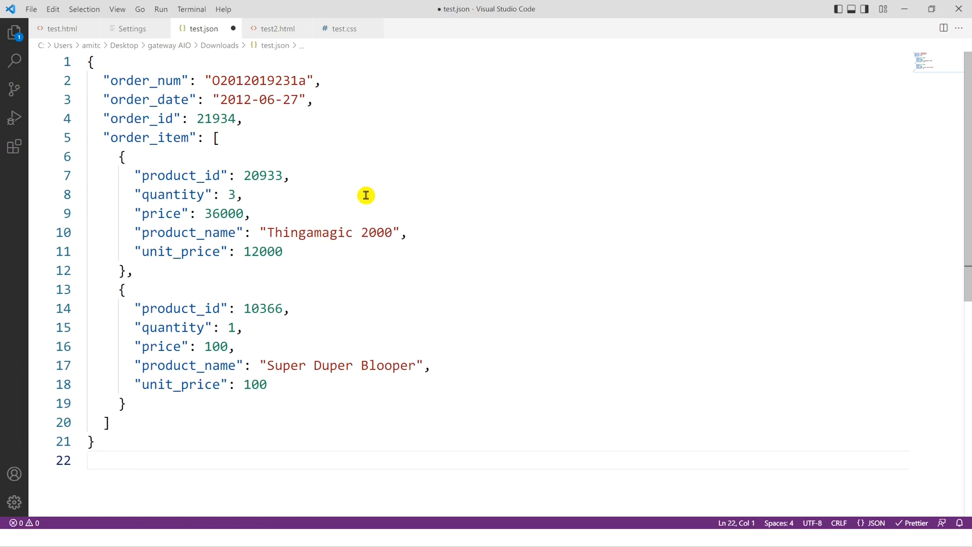
{"action": "mouse_move", "coordinate": [271, 29]}
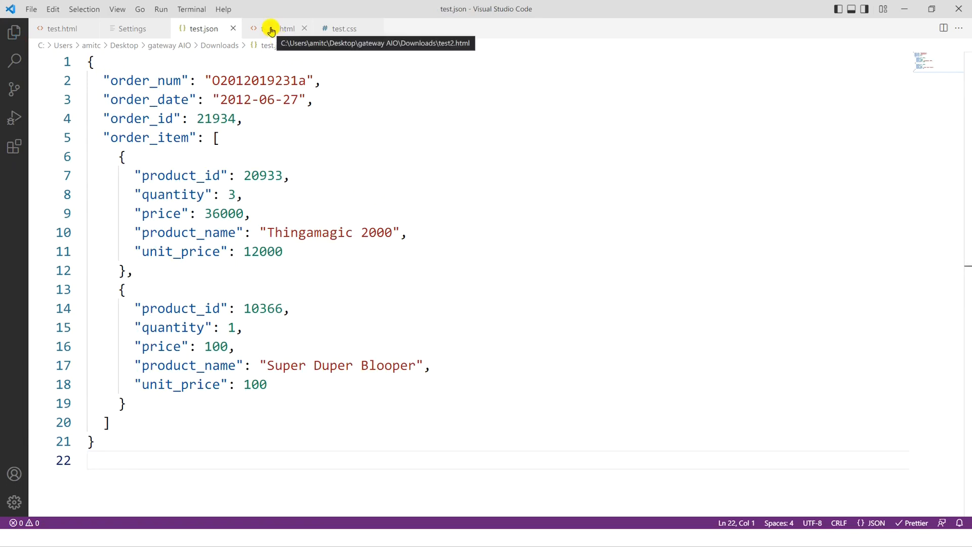
Switch to the test2.html file to format it on save.
{"action": "left_click", "coordinate": [277, 28]}
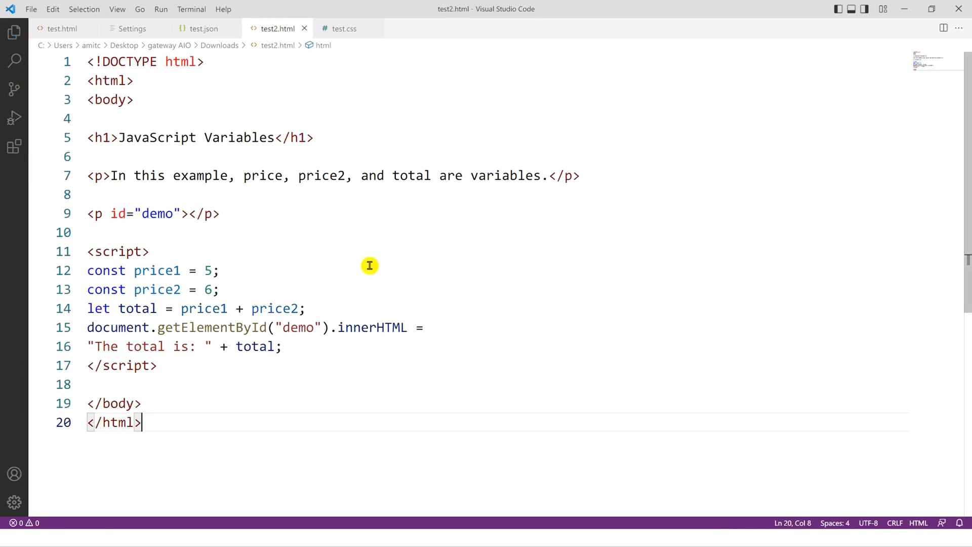
{"action": "mouse_move", "coordinate": [461, 287]}
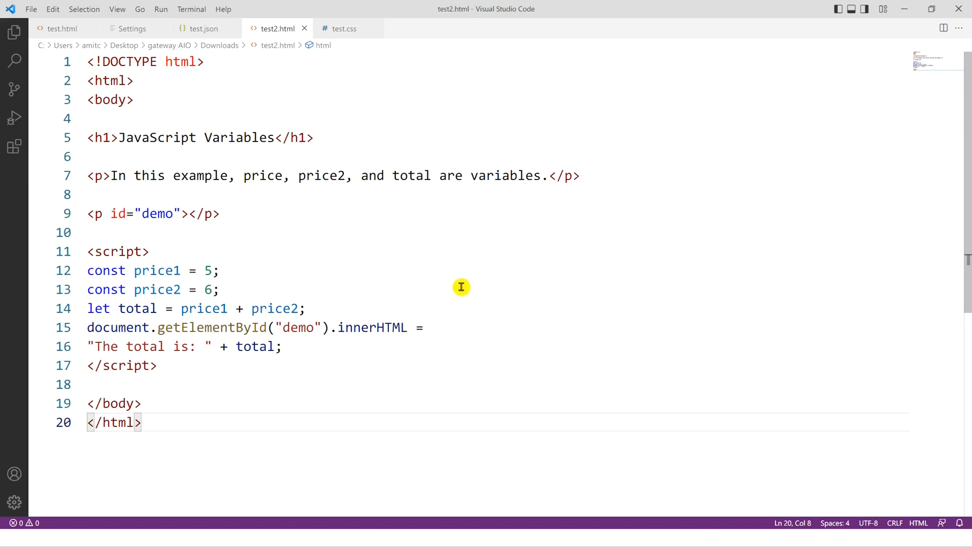
{"action": "mouse_move", "coordinate": [543, 351]}
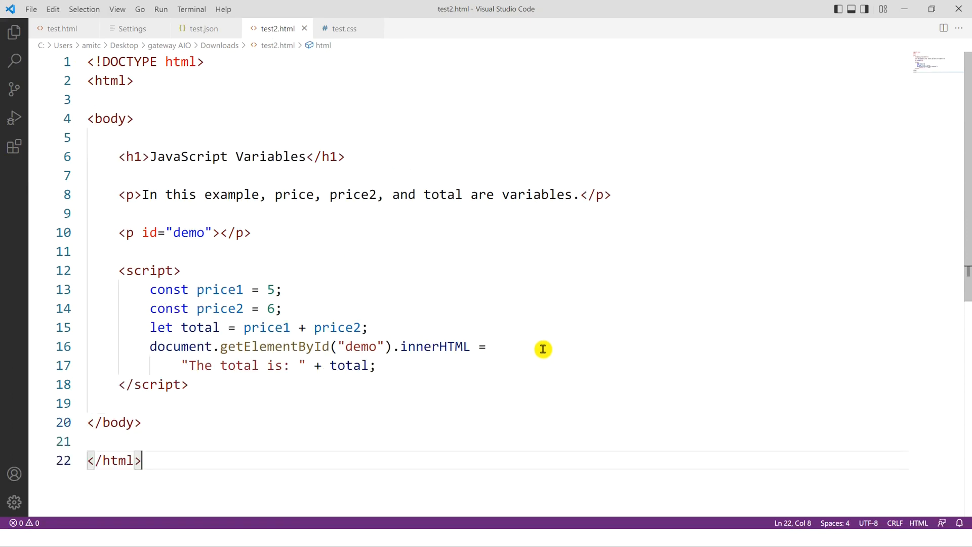
Switch to the test.css file to format it on save.
{"action": "left_click", "coordinate": [344, 28]}
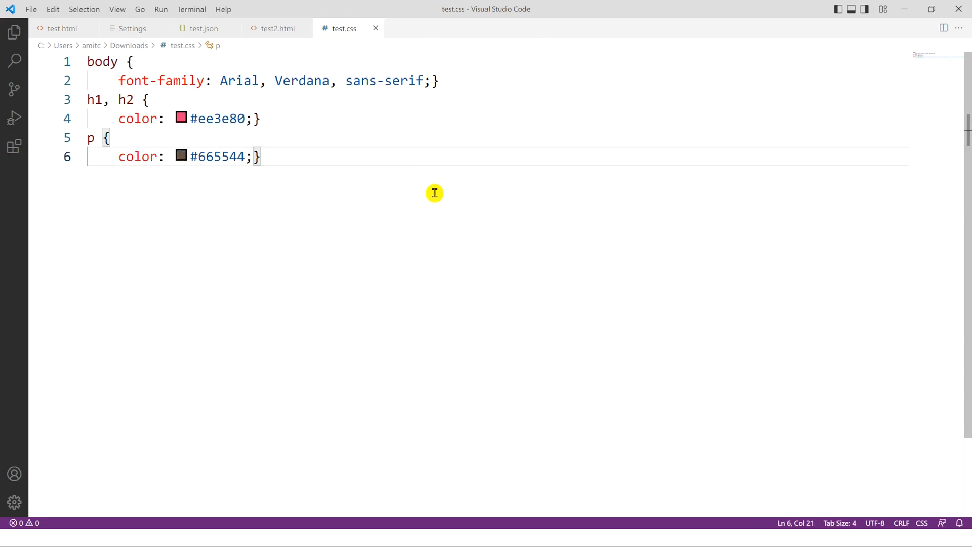
{"action": "mouse_move", "coordinate": [381, 212]}
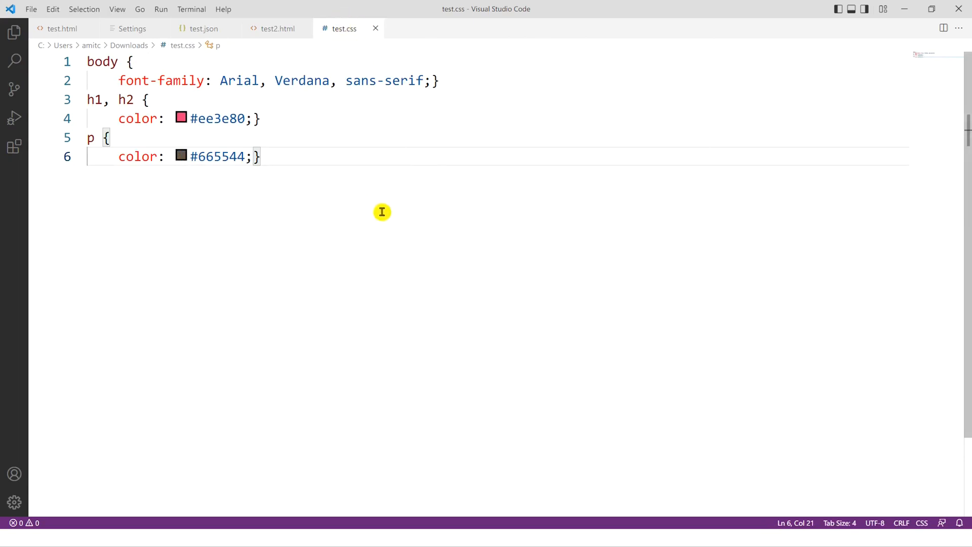
{"action": "mouse_move", "coordinate": [475, 88]}
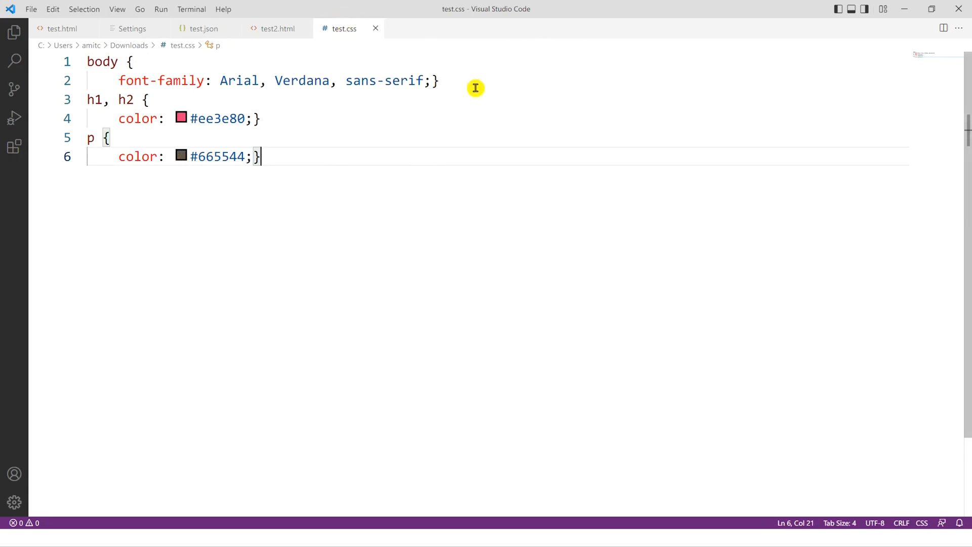
{"action": "mouse_move", "coordinate": [79, 77]}
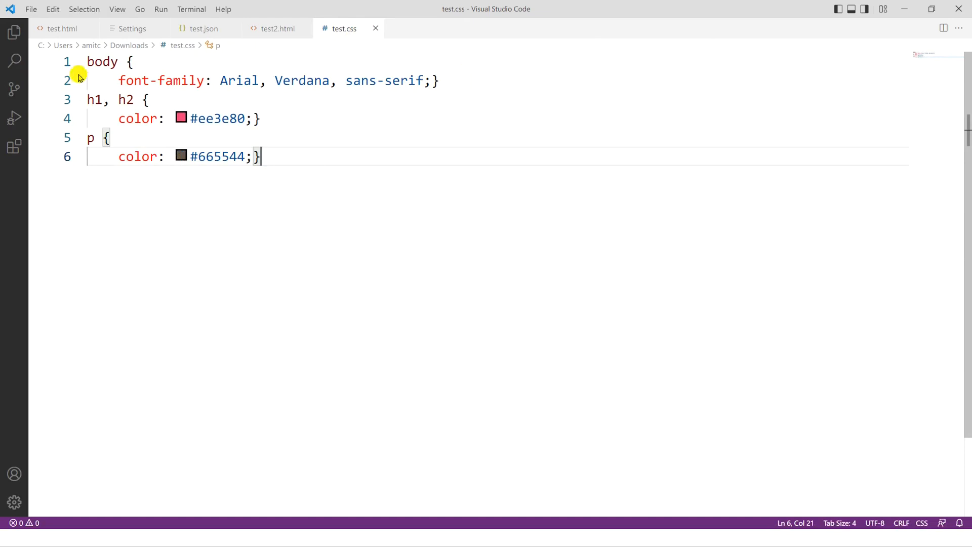
{"action": "mouse_move", "coordinate": [211, 104]}
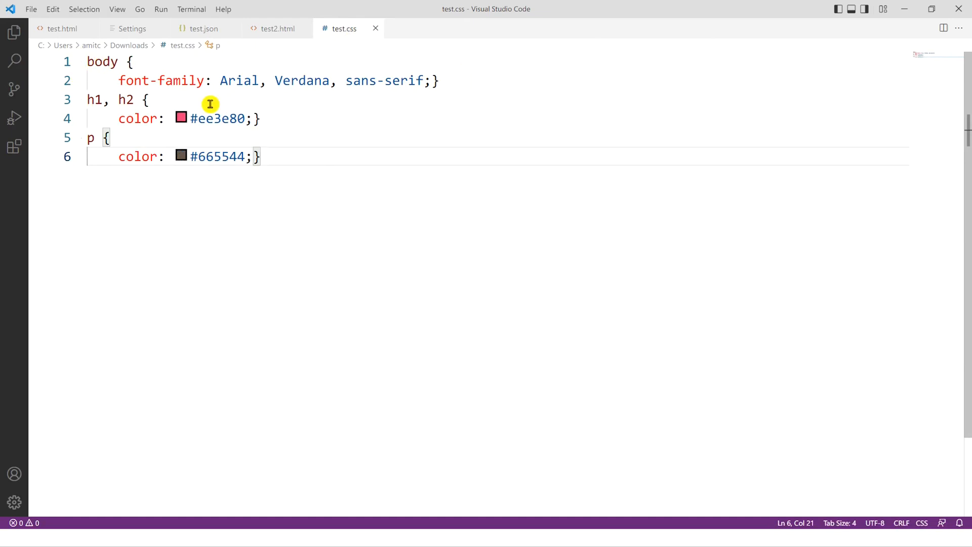
{"action": "mouse_move", "coordinate": [406, 228]}
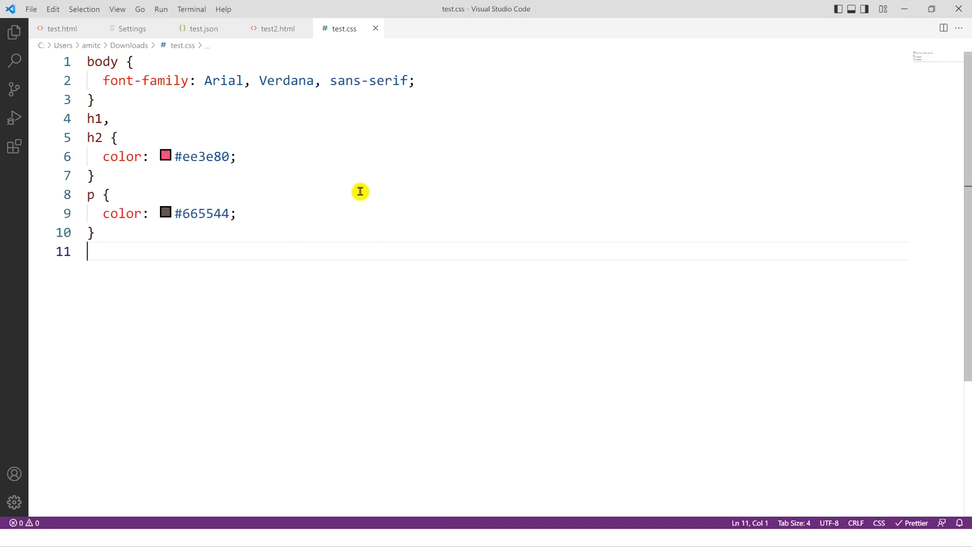
{"action": "mouse_move", "coordinate": [444, 196]}
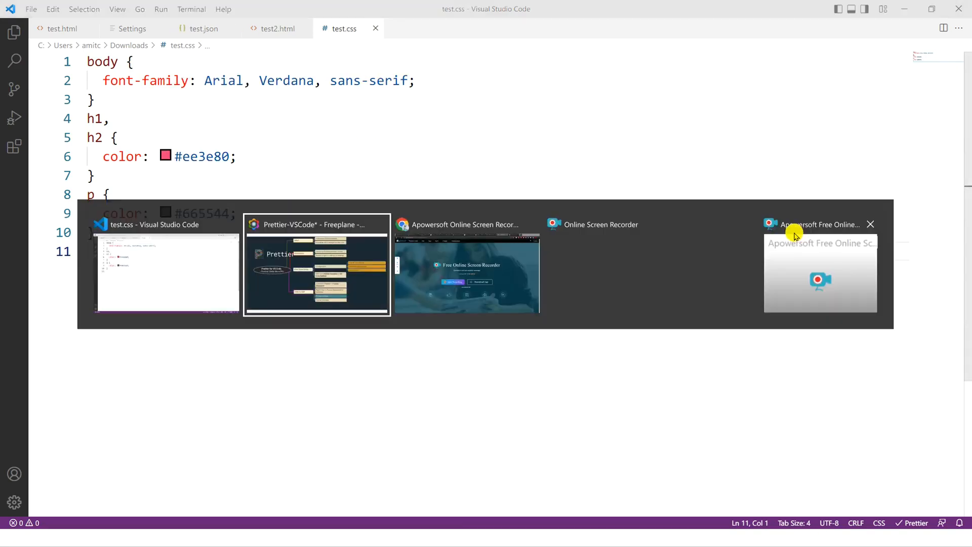
Bring up the Freeplane window showing the Prettier for VS Code mind map.
{"action": "left_click", "coordinate": [315, 265]}
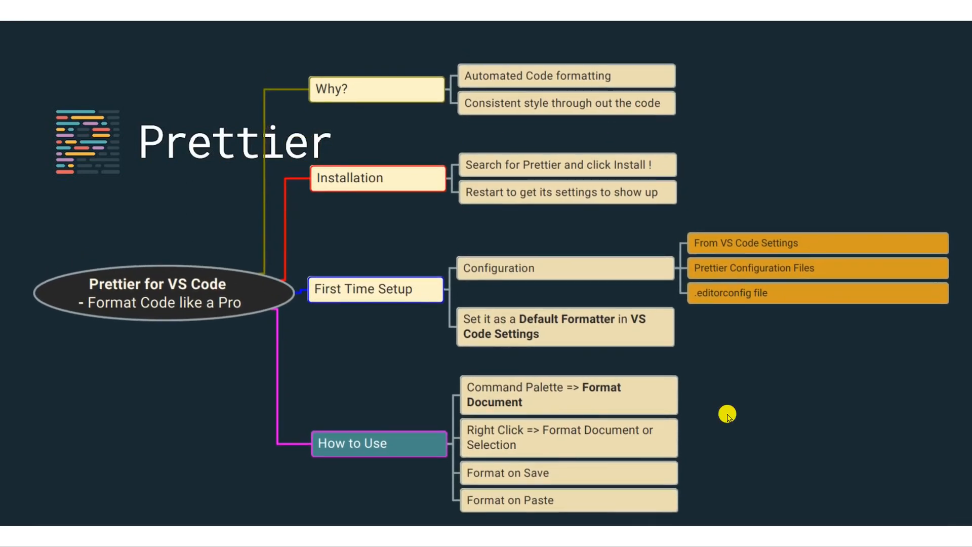
{"action": "mouse_move", "coordinate": [721, 413]}
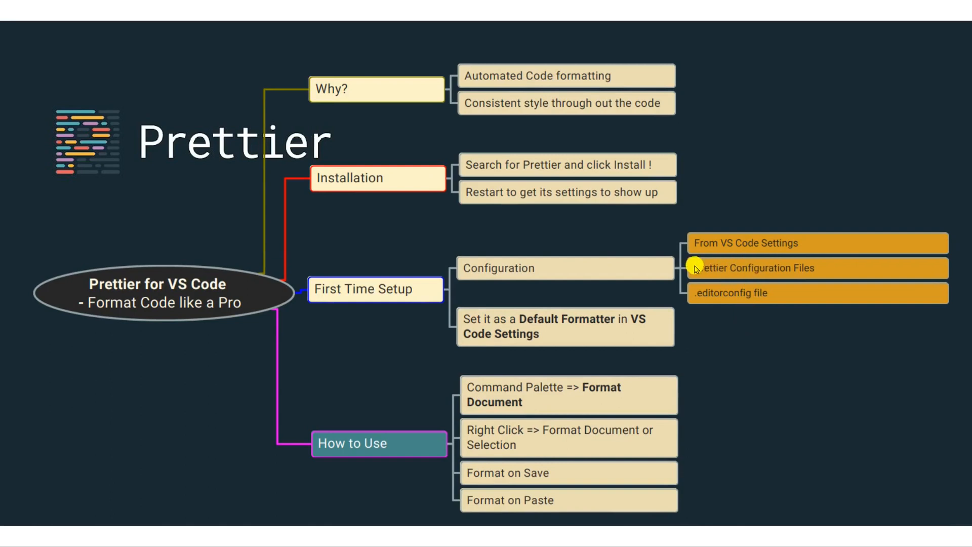
{"action": "mouse_move", "coordinate": [712, 263]}
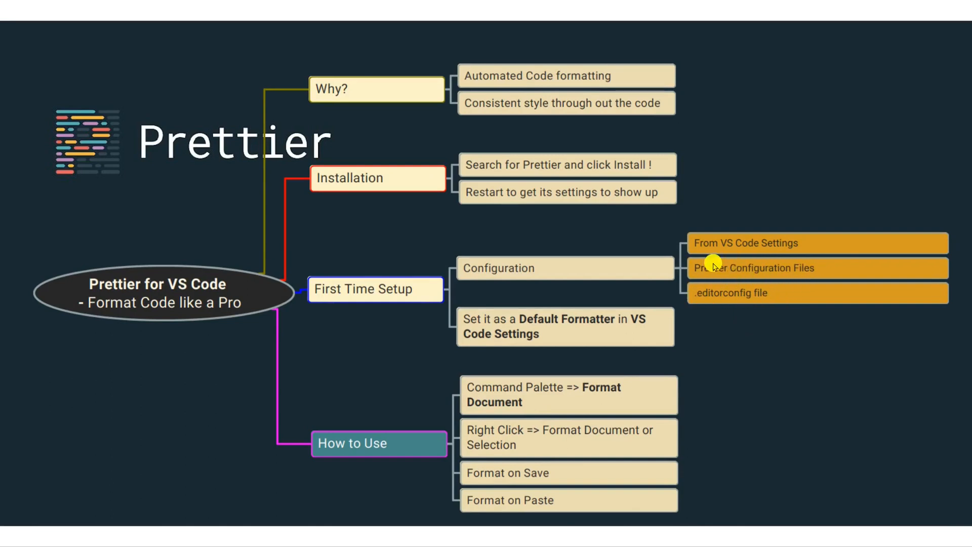
{"action": "mouse_move", "coordinate": [732, 279]}
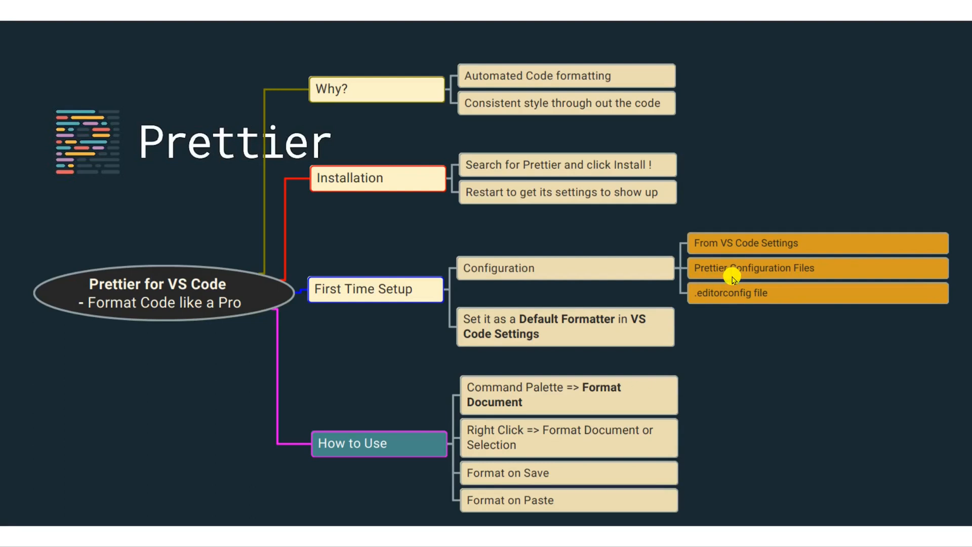